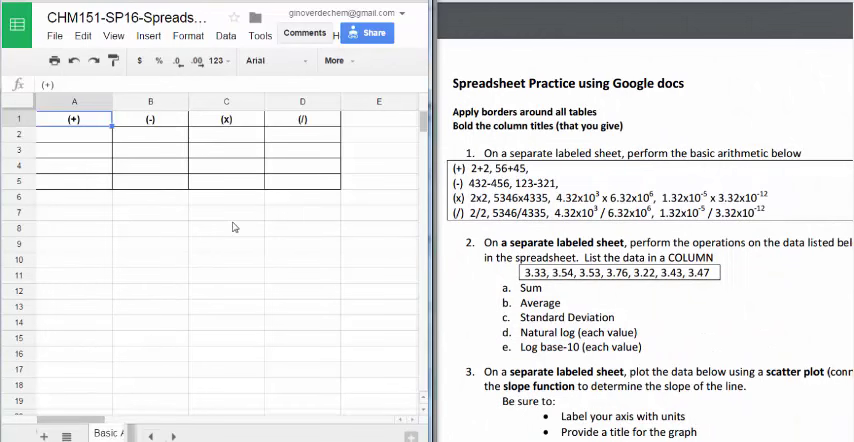
mouse_move(285, 163)
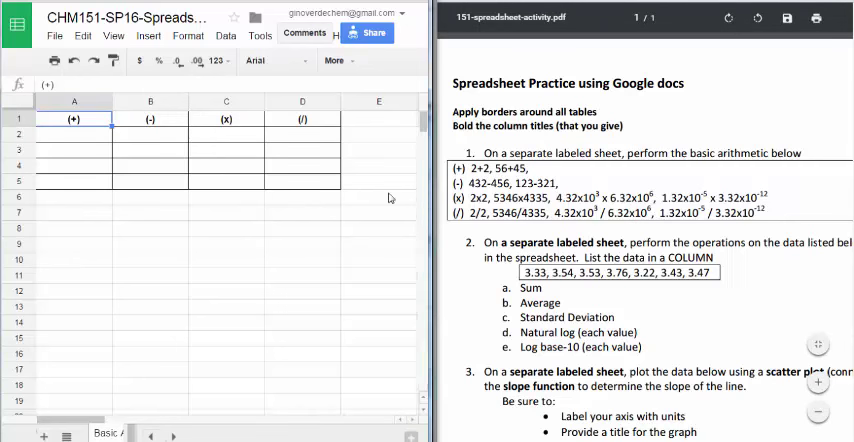
- Enter =1.32e-5*3.32e-12 in C4 under (x), displaying 4.38E-17
left_click(225, 165)
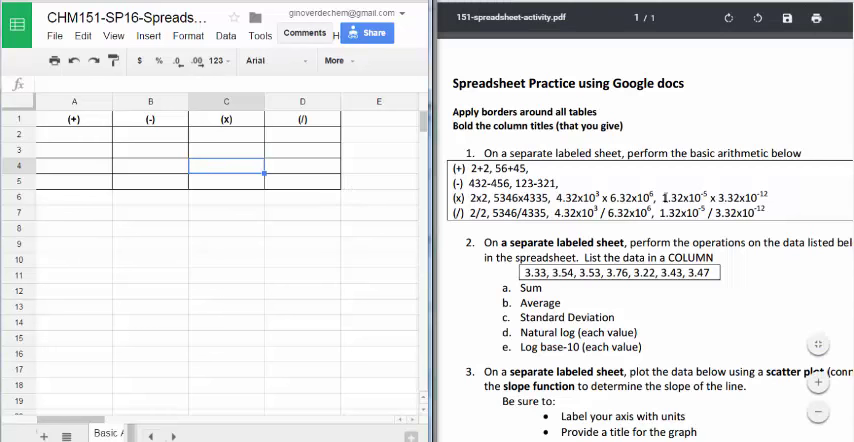
left_click(225, 181)
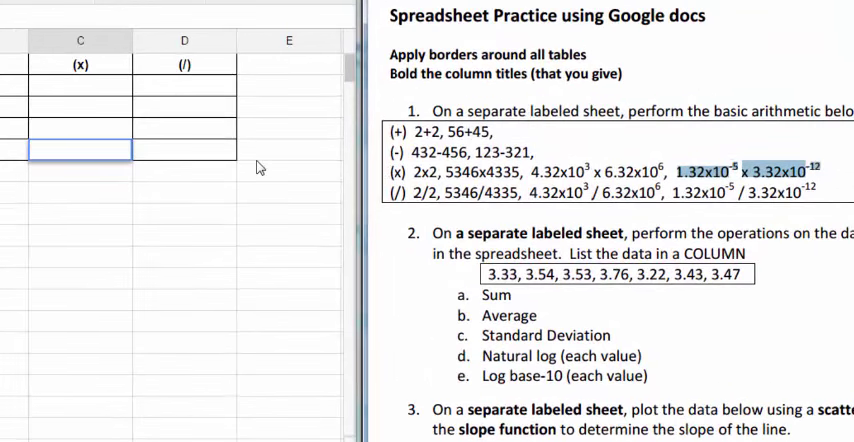
mouse_move(110, 156)
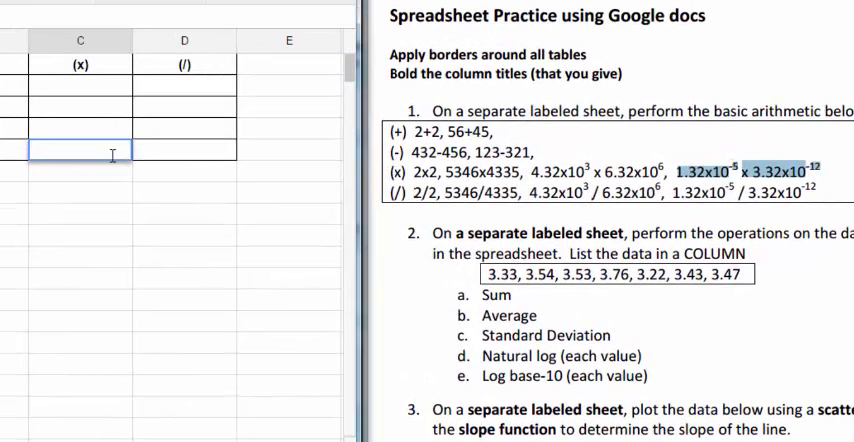
type("+")
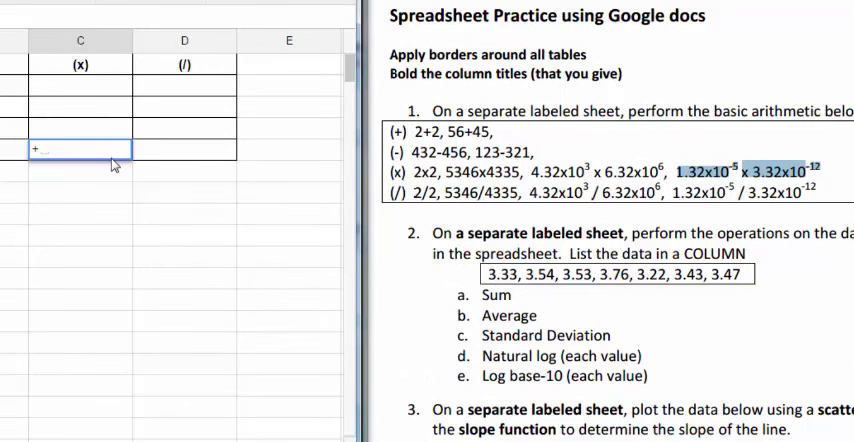
type("1.32")
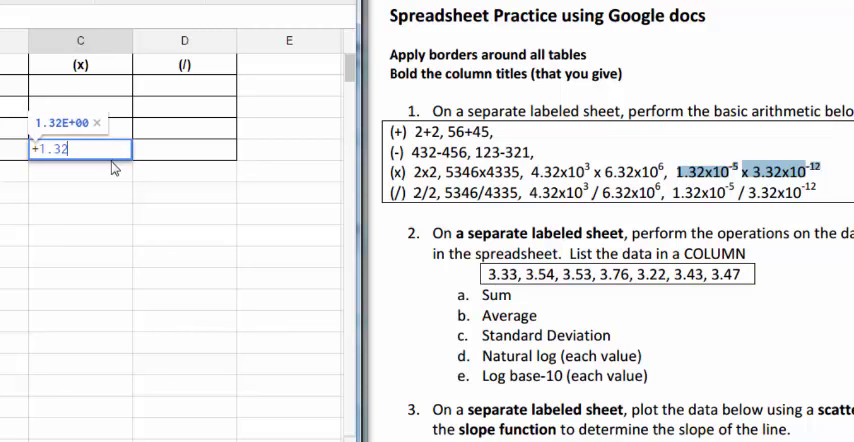
type("e")
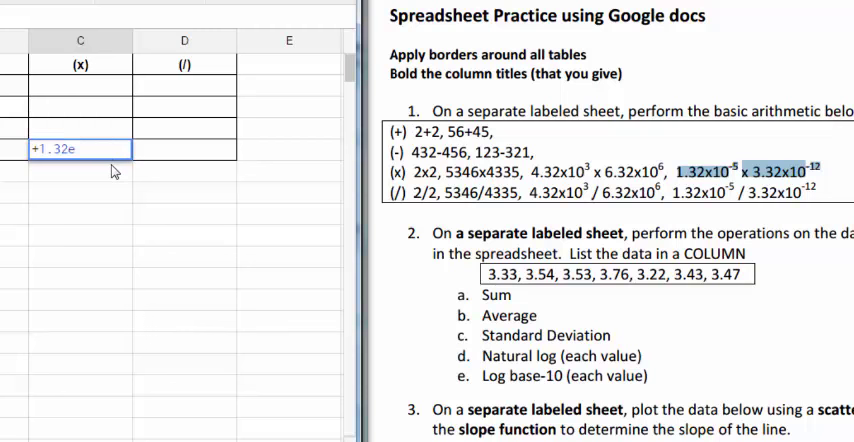
type("-5*")
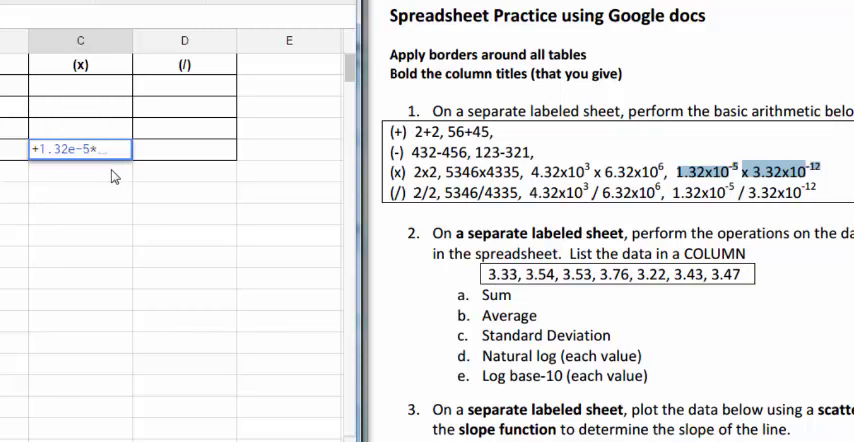
type("3.32")
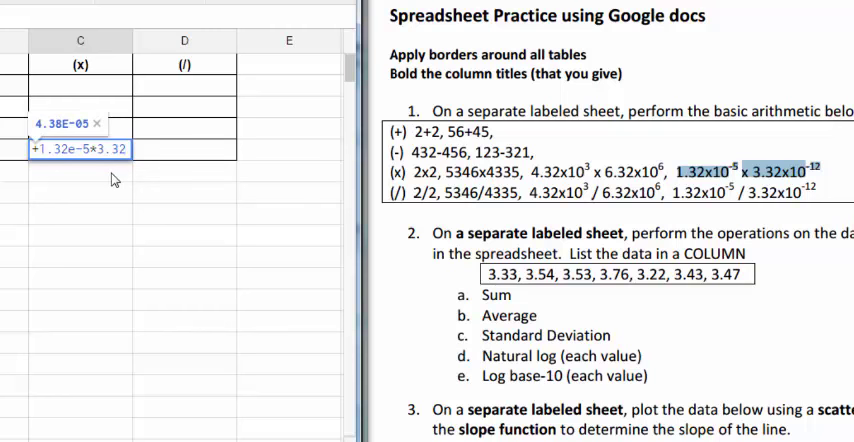
type("e-12")
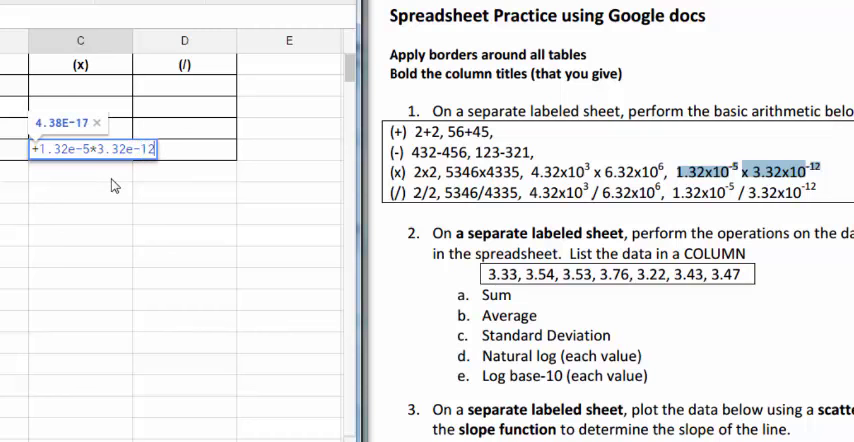
key("Return")
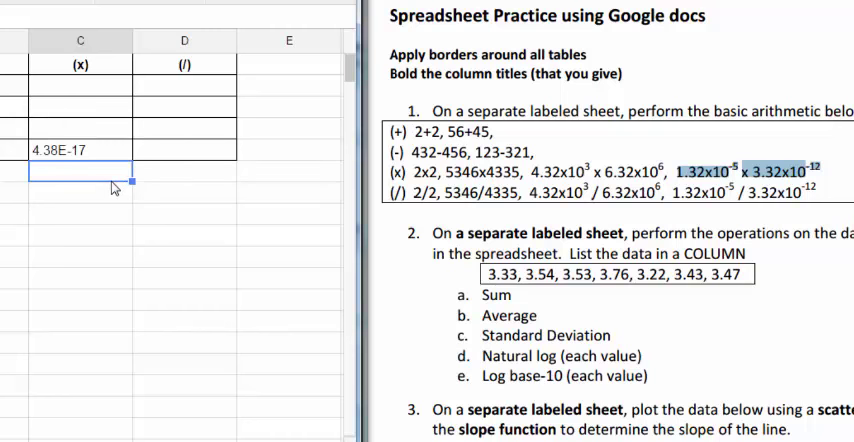
mouse_move(320, 224)
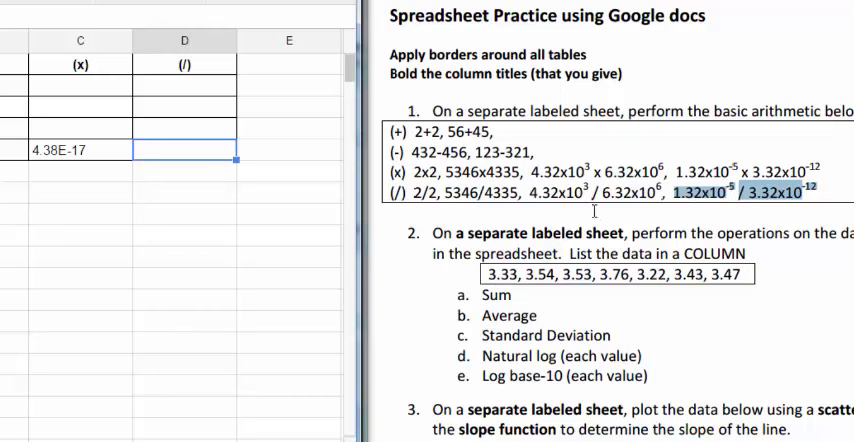
mouse_move(192, 154)
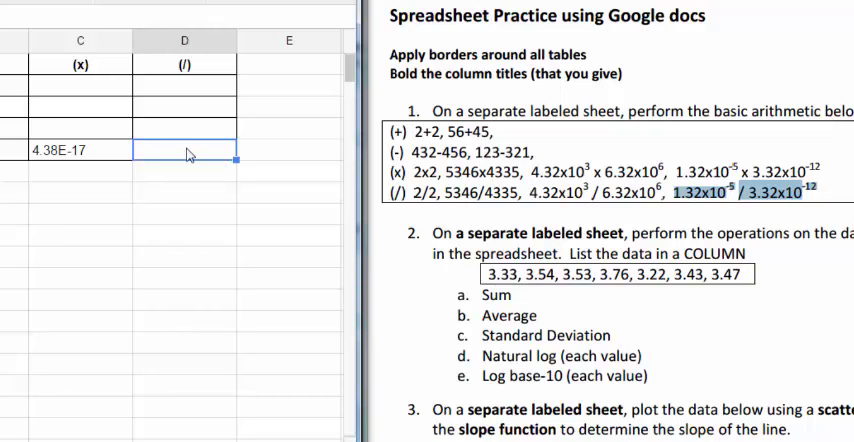
- Enter =1.32e-5/3.32e-12 in D4 under (/), displaying 3.98E+06
type("+1.")
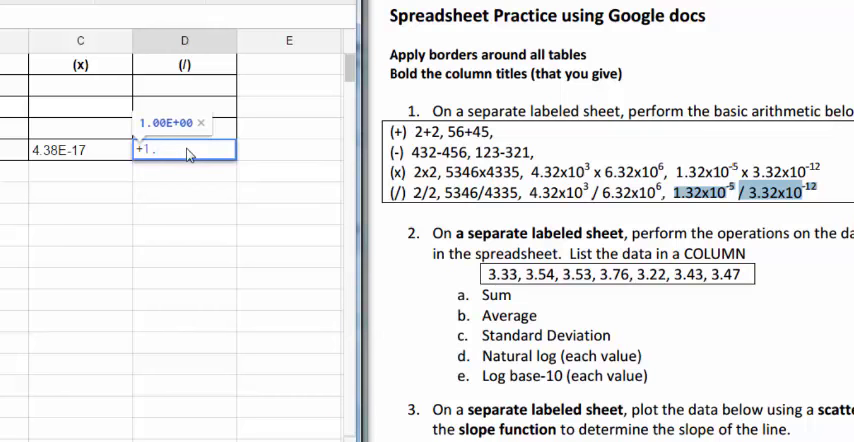
type("32")
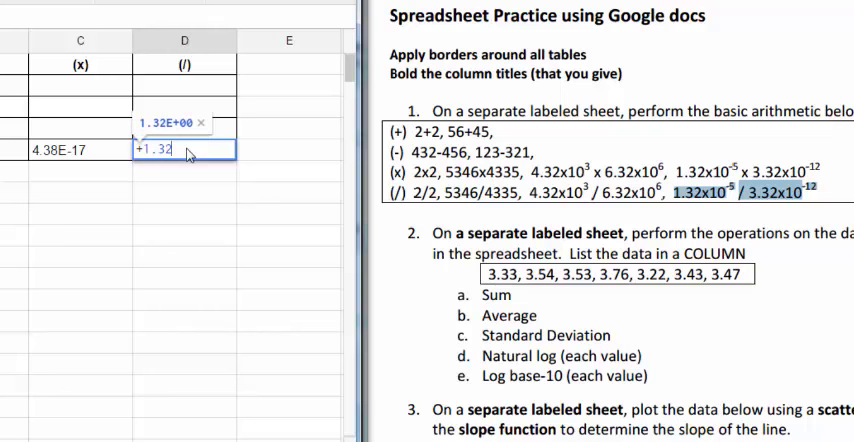
type("e-5")
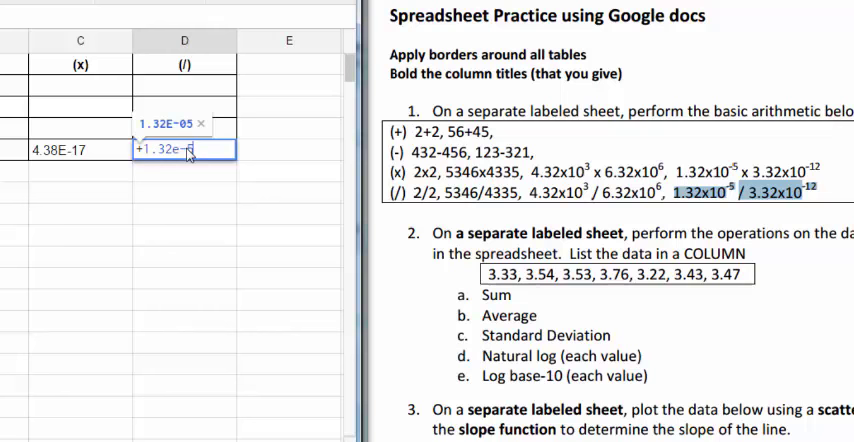
type("/3.32e-12")
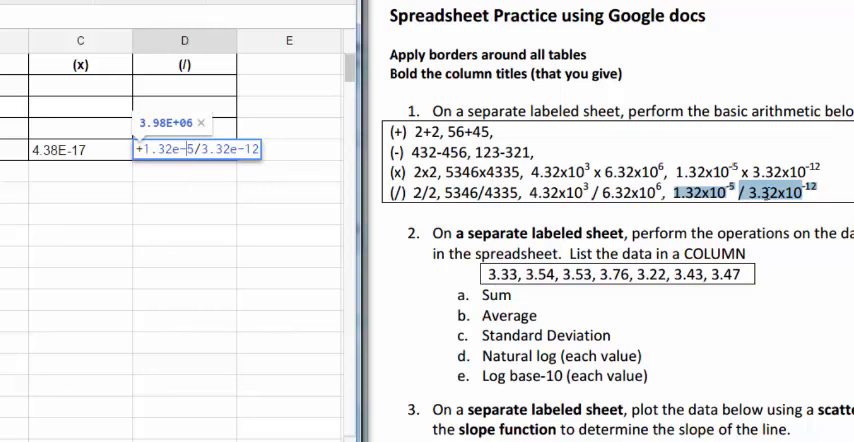
mouse_move(210, 207)
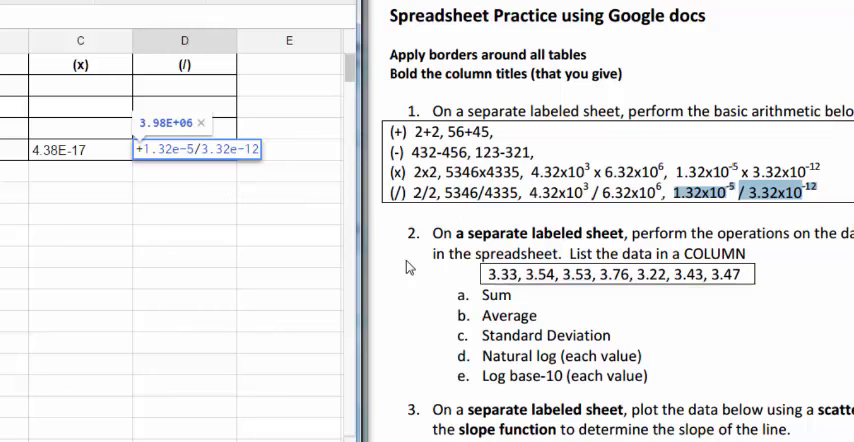
key("Return")
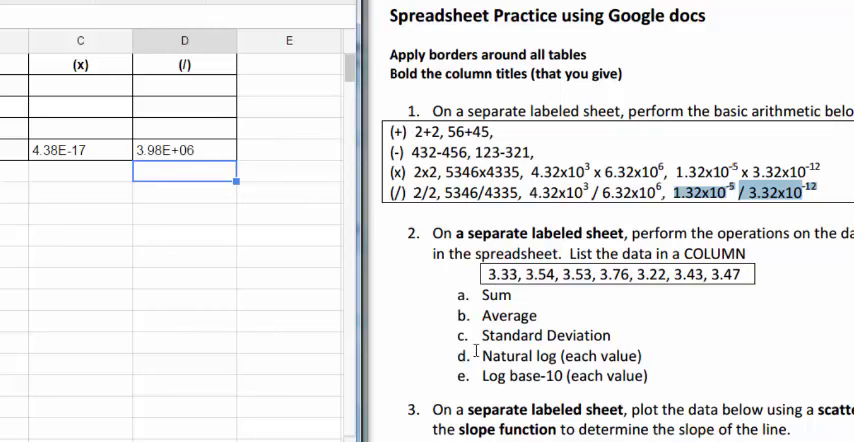
mouse_move(418, 289)
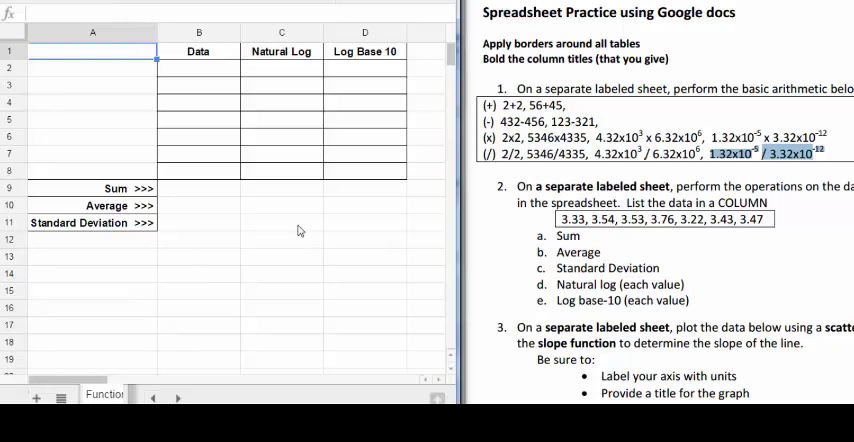
mouse_move(489, 237)
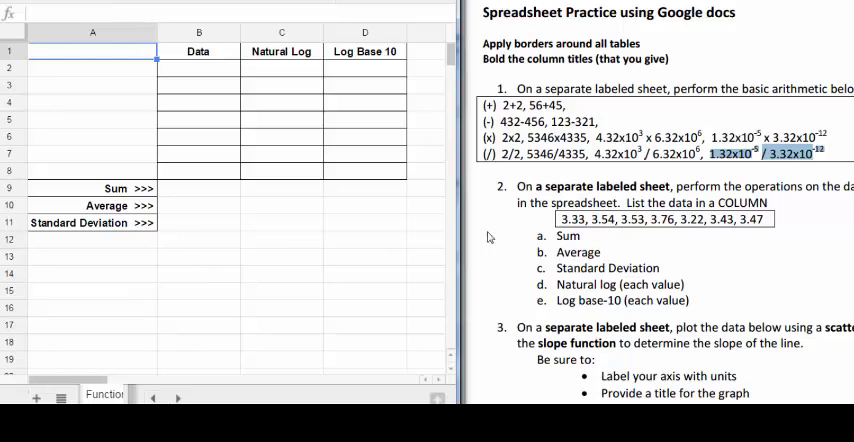
mouse_move(255, 125)
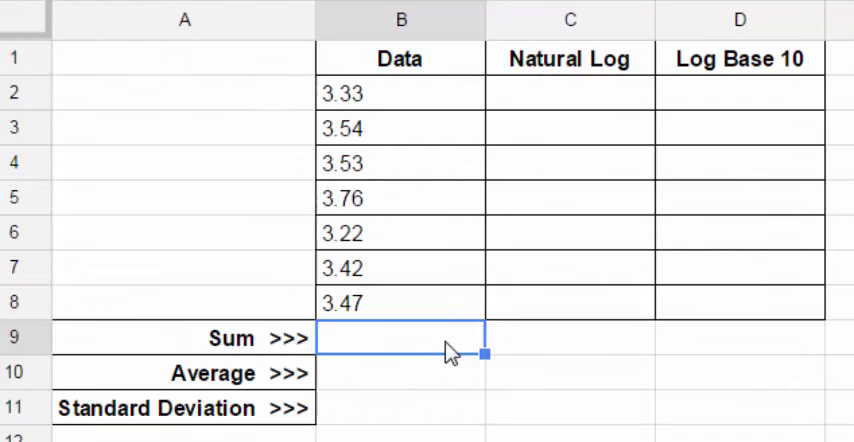
mouse_move(425, 420)
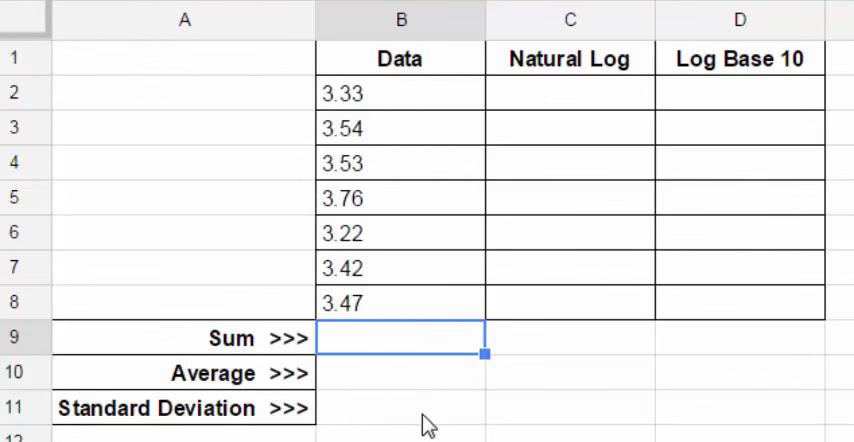
- Enter =SUM(B2:B8) in B9, totaling the seven Data values as 24.27
type("+")
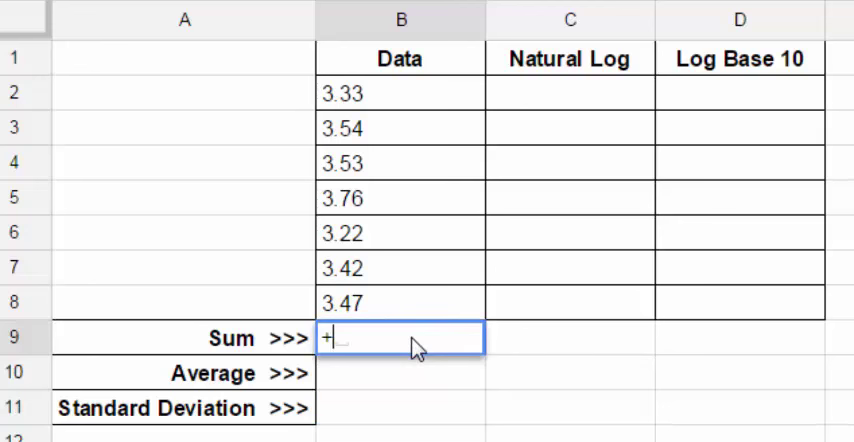
type("sum(")
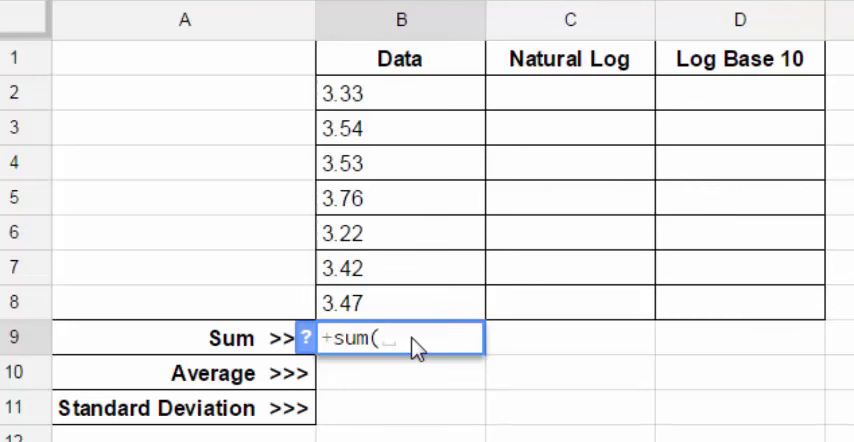
left_click(398, 302)
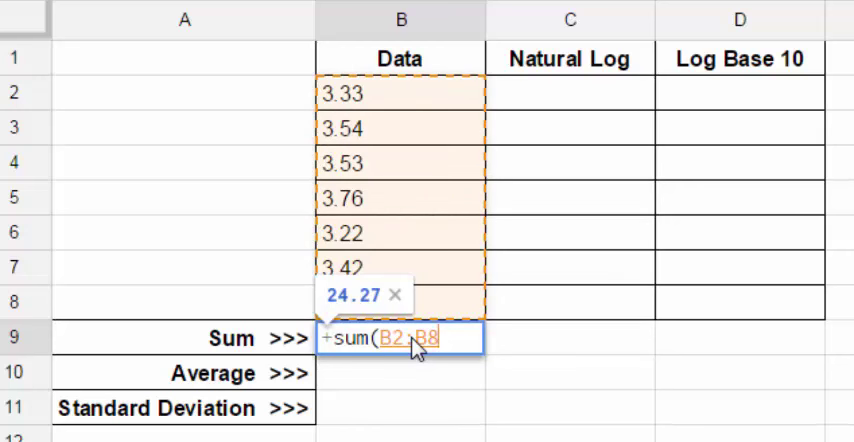
key("Return")
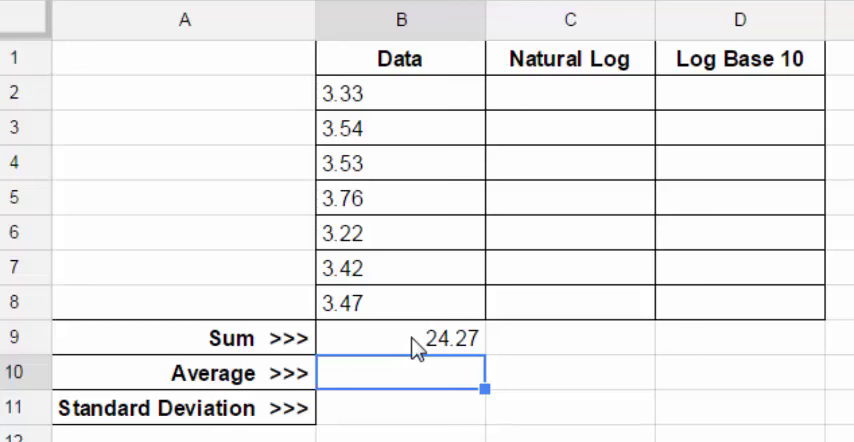
- Enter =AVERAGE(B2:B8) in B10, giving a mean of 3.47
type("+ave")
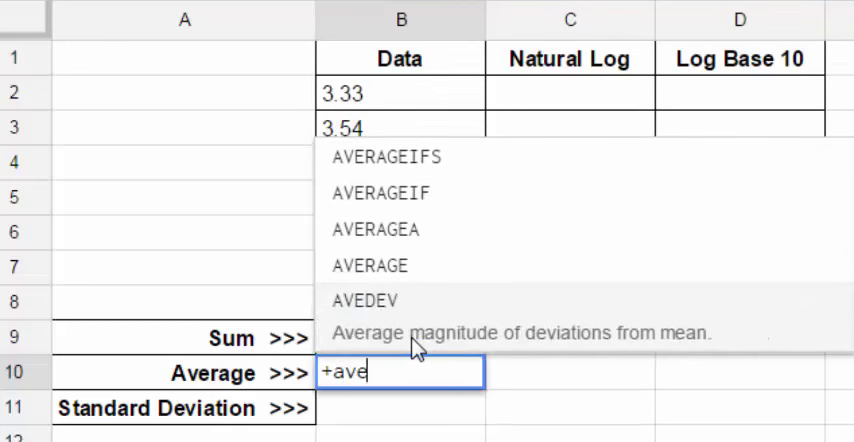
type("rage(")
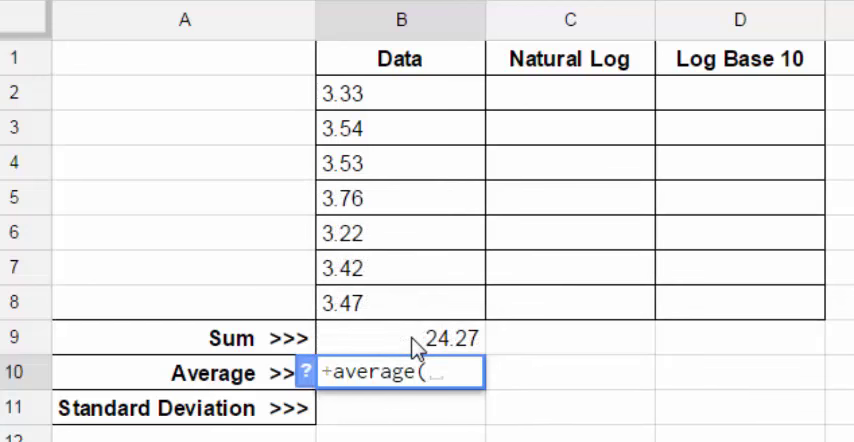
left_click(398, 302)
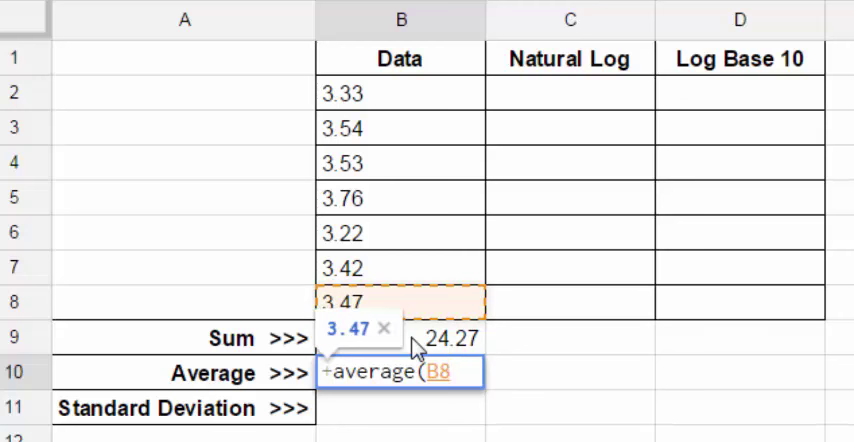
left_click_drag(398, 296, 398, 94)
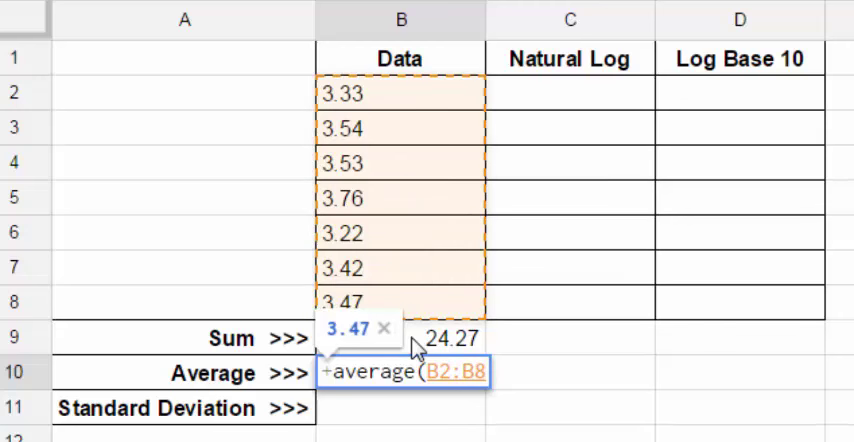
key("Return")
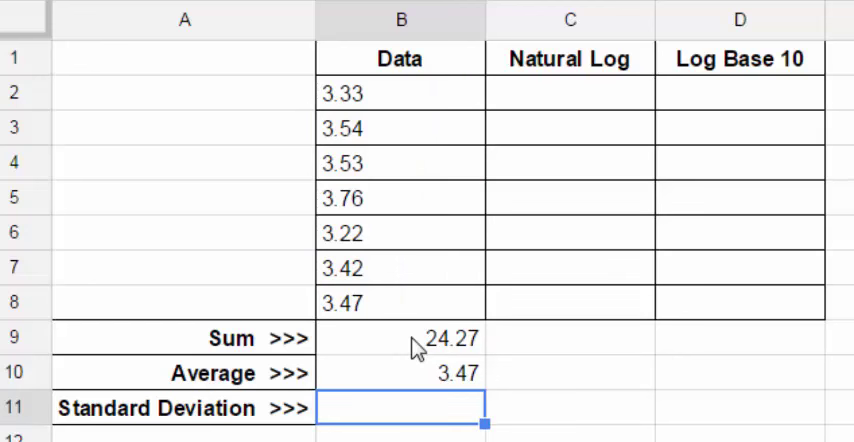
- Enter =STDEV(B2:B8) in B11 and show the result as 0.172
type("+s")
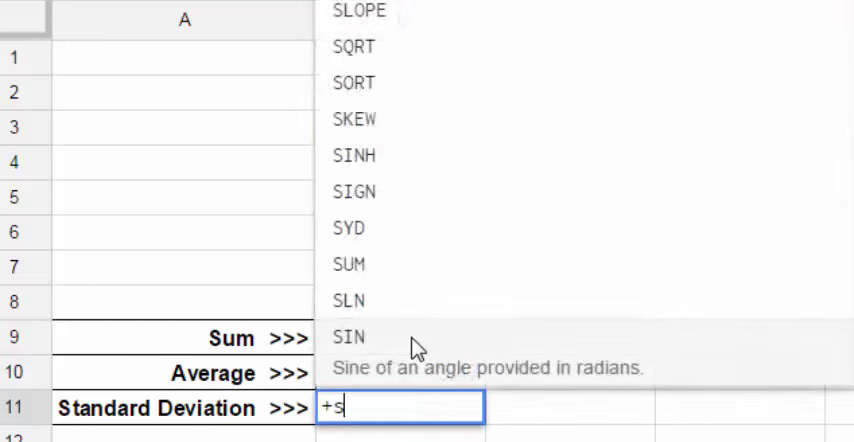
type("tdev)")
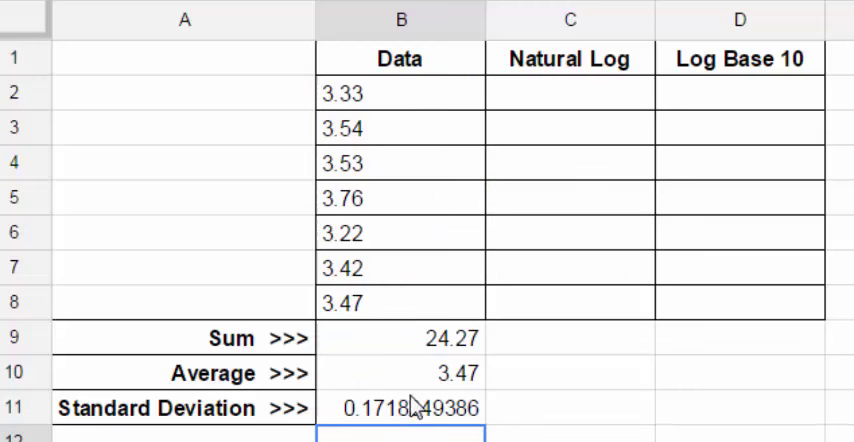
left_click(400, 408)
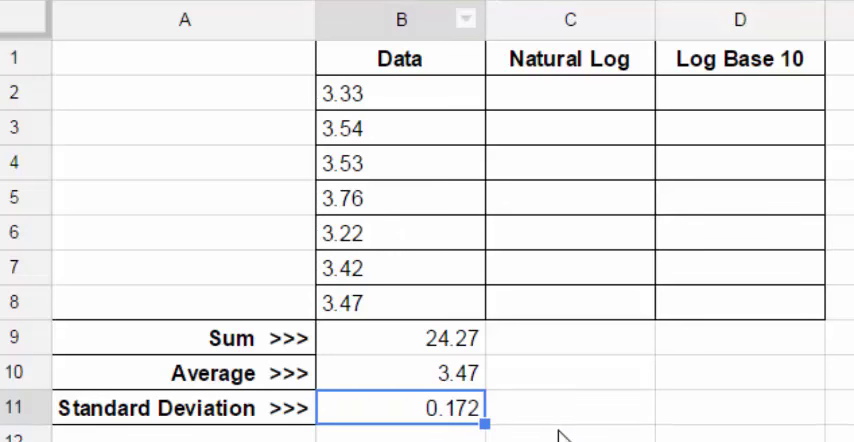
left_click(570, 430)
type("+")
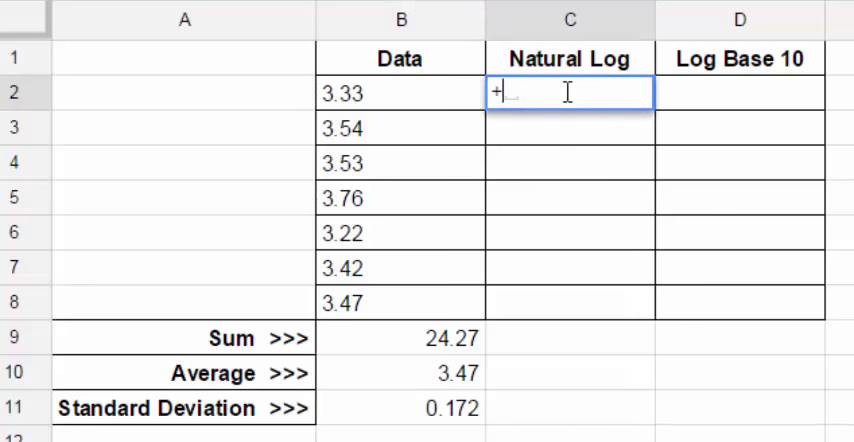
- Fill C2:C8 with =LN of each Data value, 1.203 through 1.244
type("ln(B2")
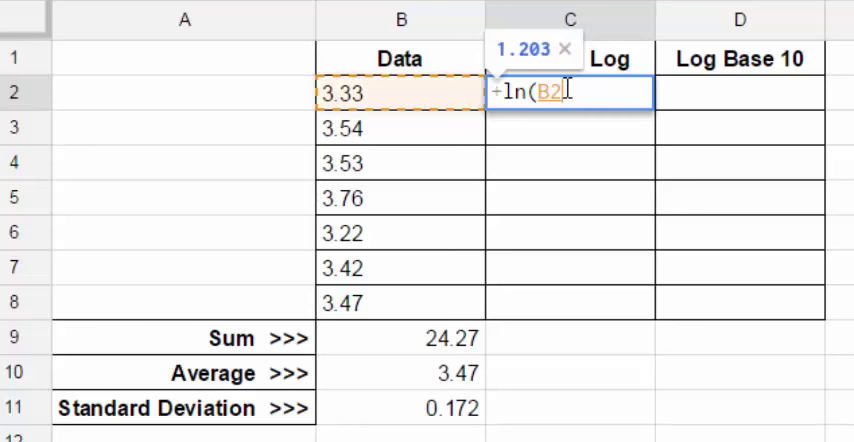
type(")")
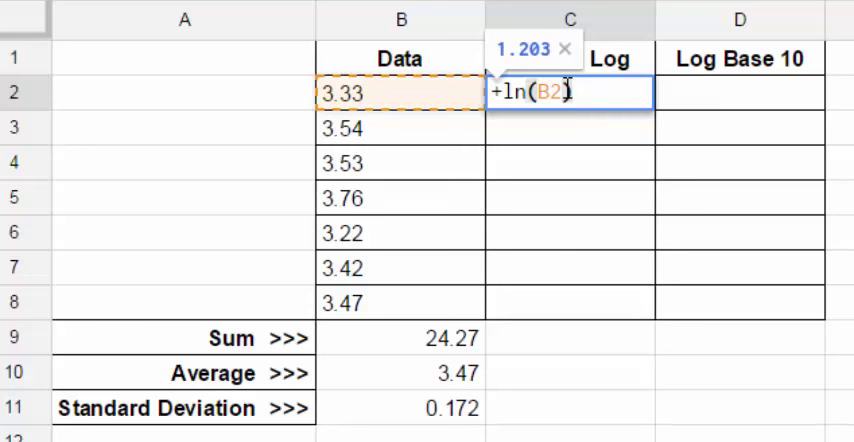
key("Return")
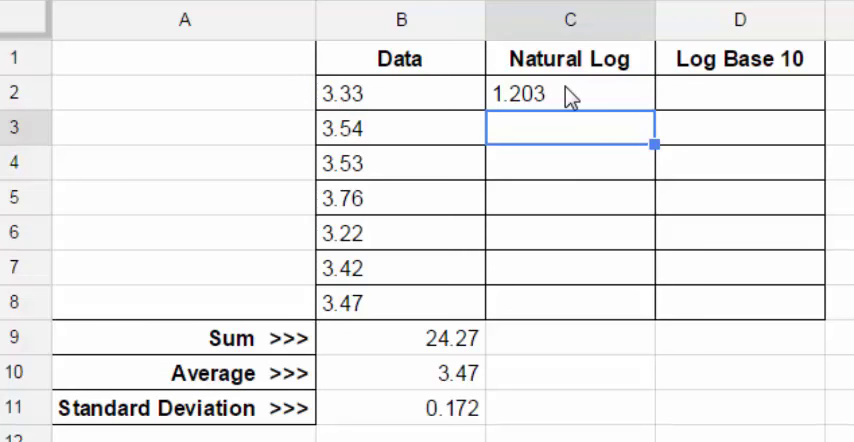
type("+ln(")
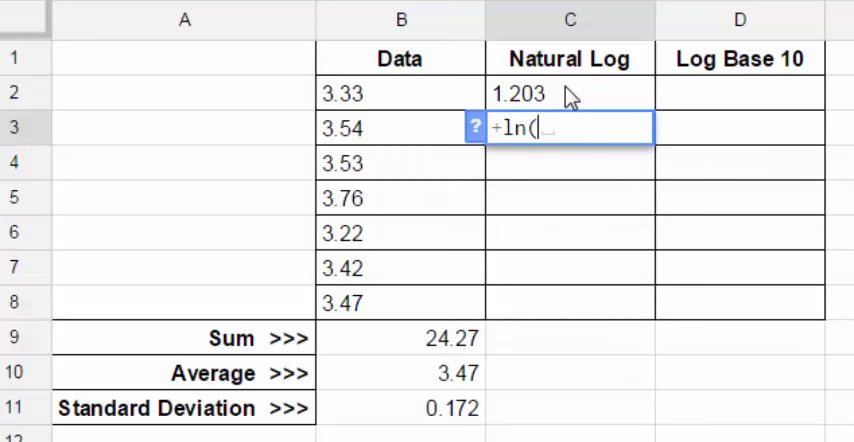
key("Return")
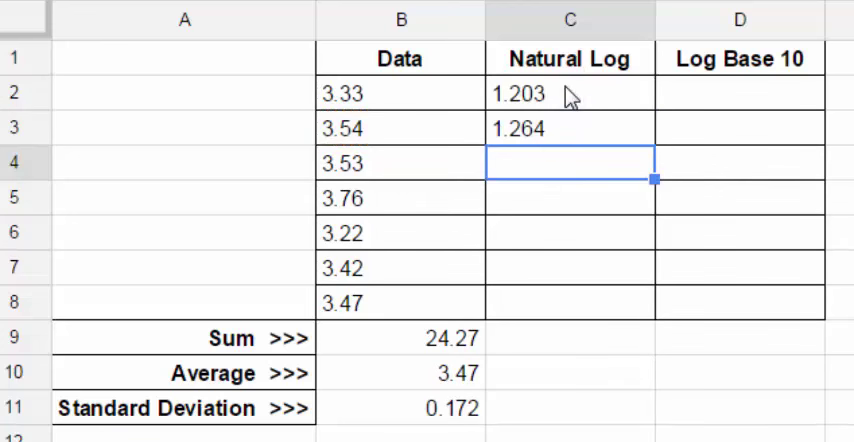
mouse_move(600, 133)
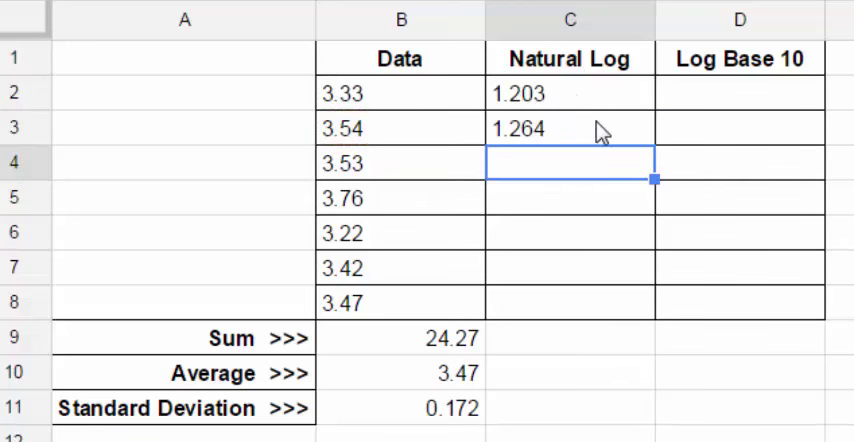
left_click(569, 128)
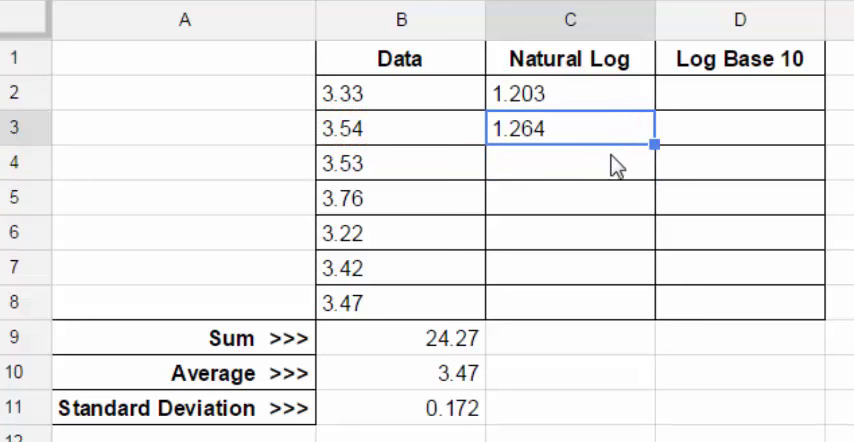
mouse_move(624, 150)
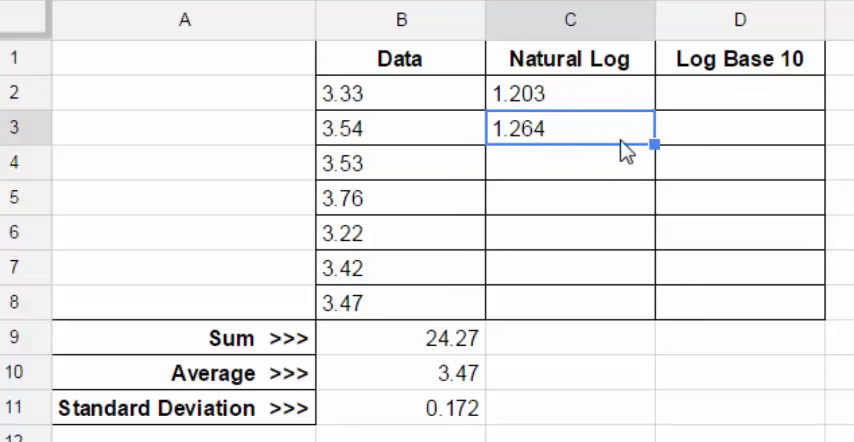
mouse_move(618, 140)
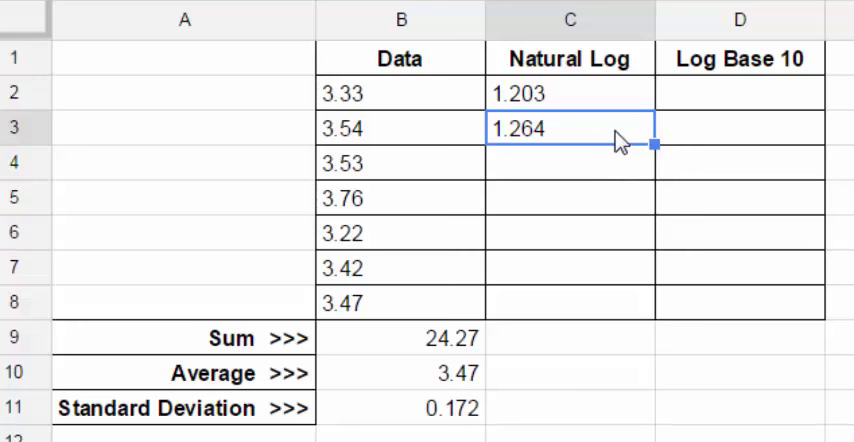
mouse_move(655, 147)
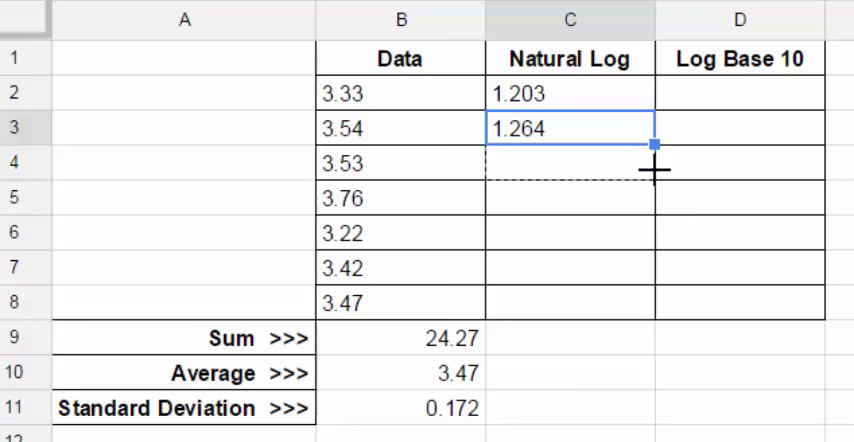
left_click_drag(655, 145, 655, 318)
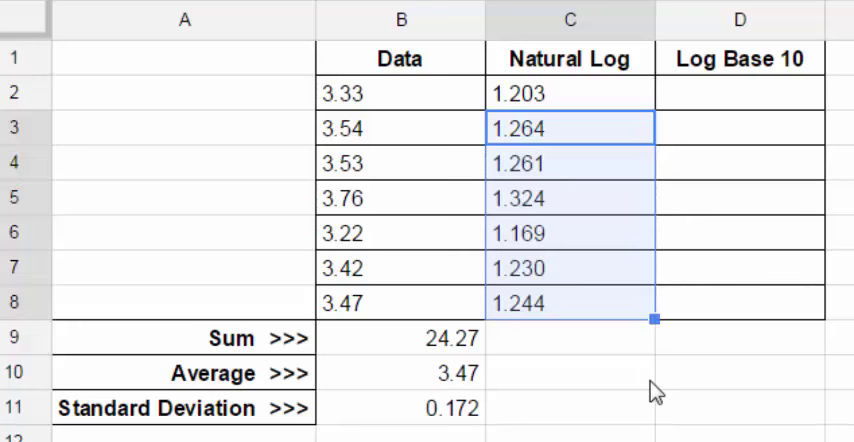
left_click(570, 163)
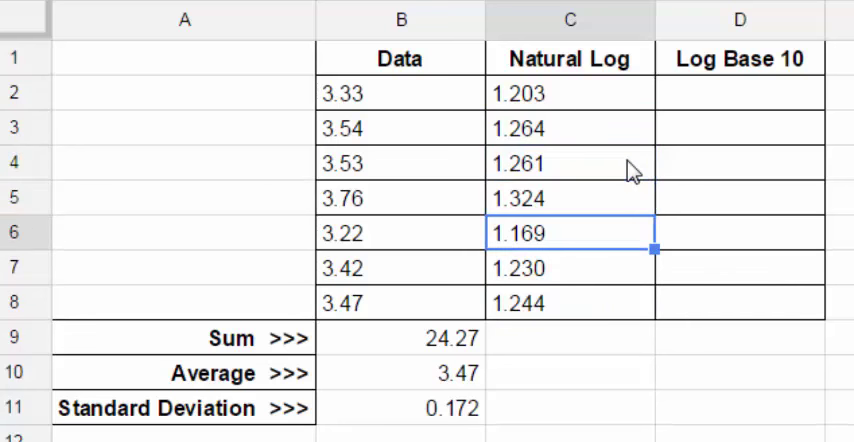
left_click(571, 303)
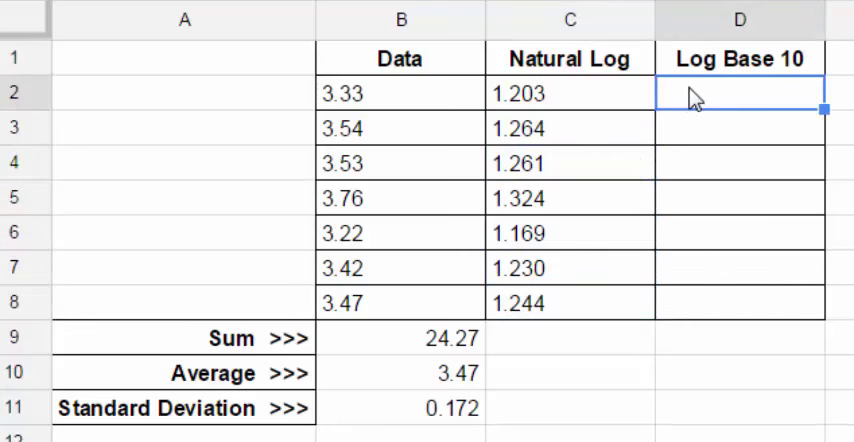
- Fill the Log Base 10 column with =LOG of each Data value, 0.522 through 0.540
type("=")
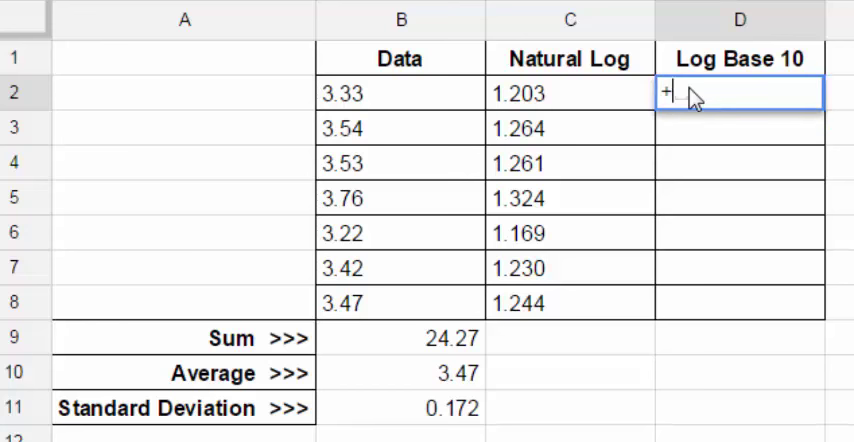
type("log")
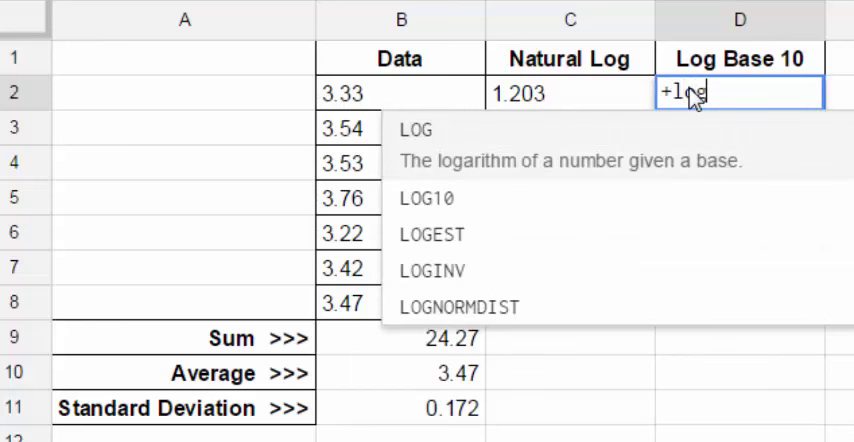
type("(")
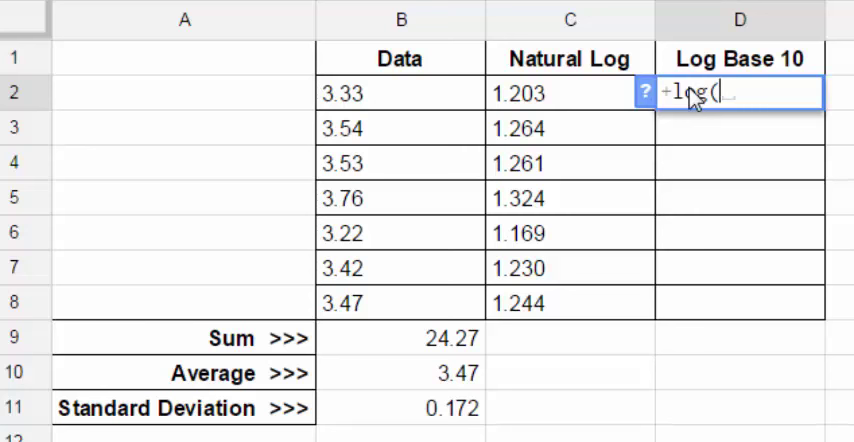
left_click(398, 93)
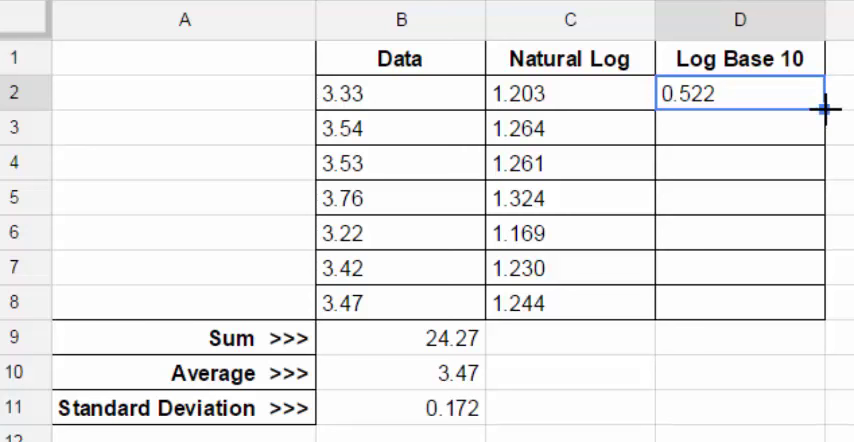
left_click_drag(828, 107, 828, 267)
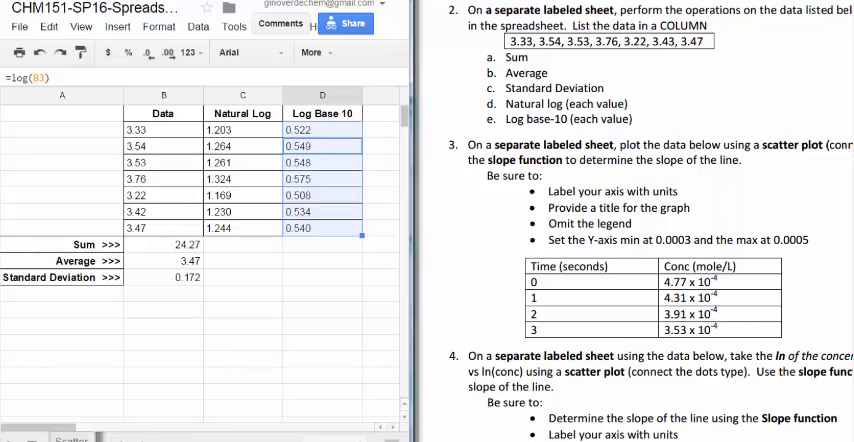
- Switch to the Scatter Plot sheet
left_click(70, 437)
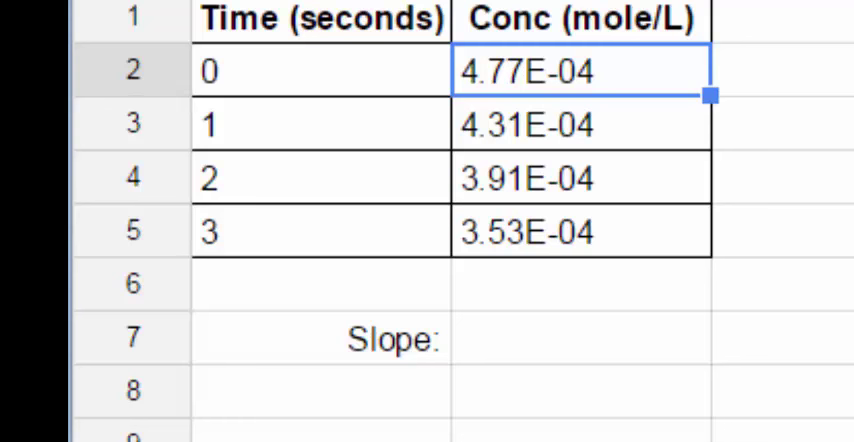
mouse_move(637, 207)
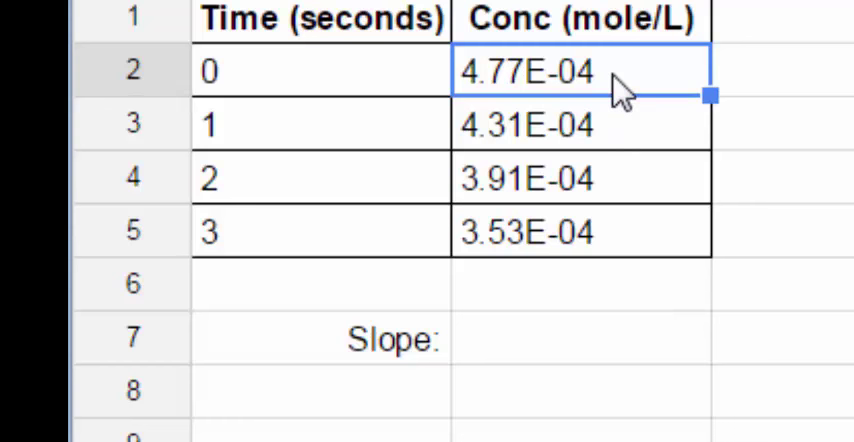
mouse_move(675, 335)
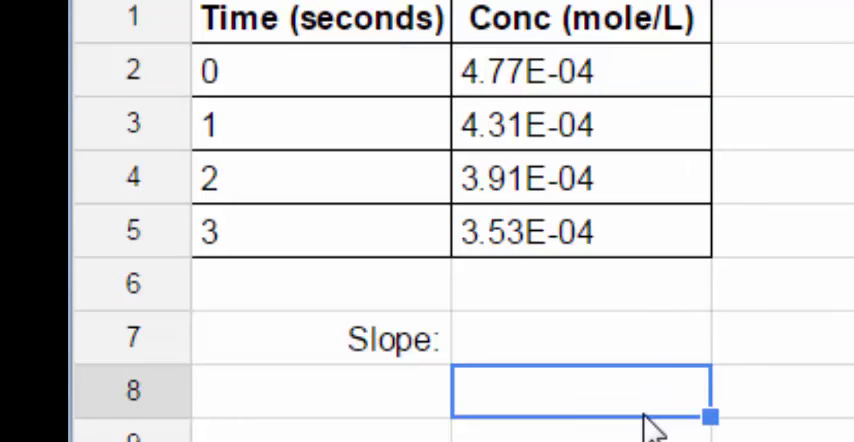
type("4")
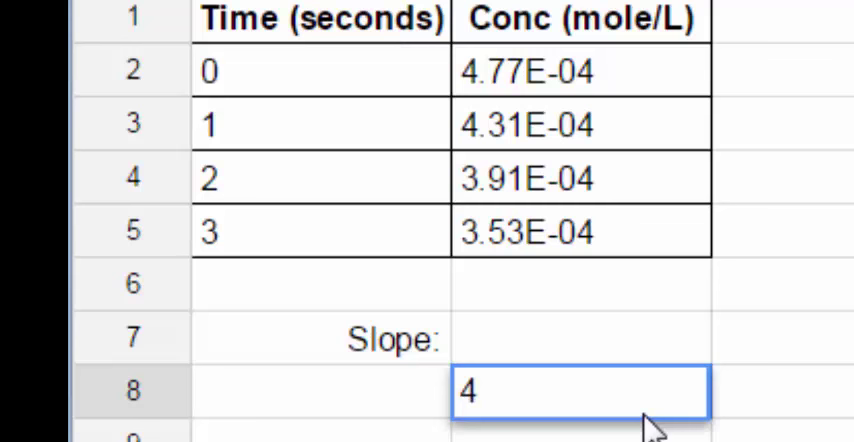
type("+")
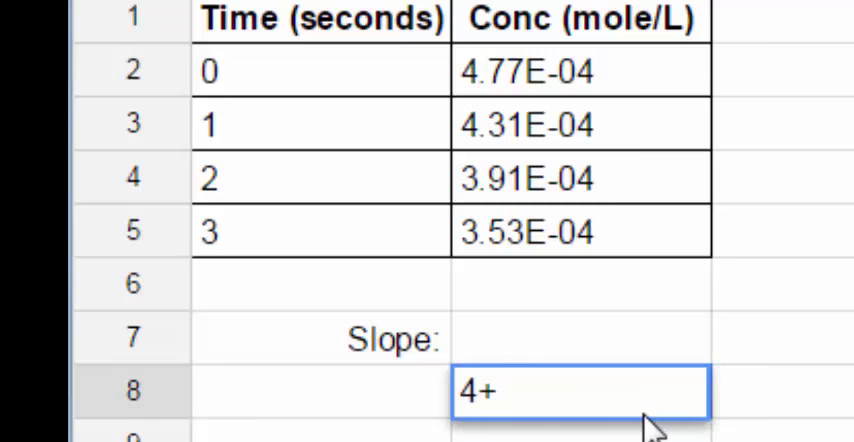
type("10")
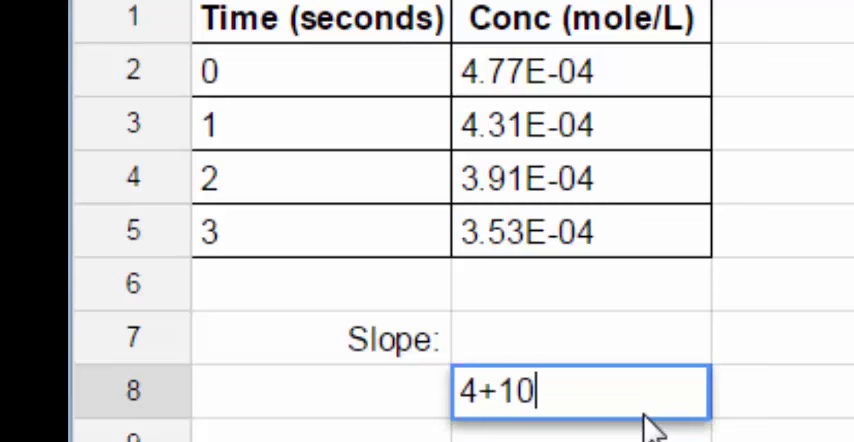
type("^-")
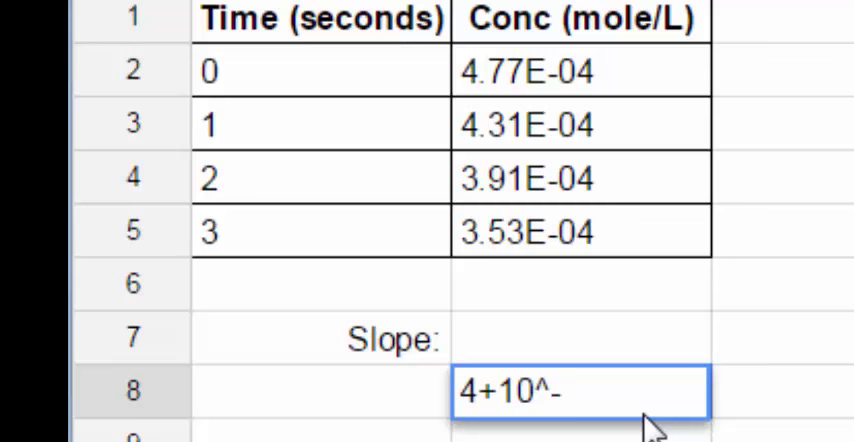
type("4")
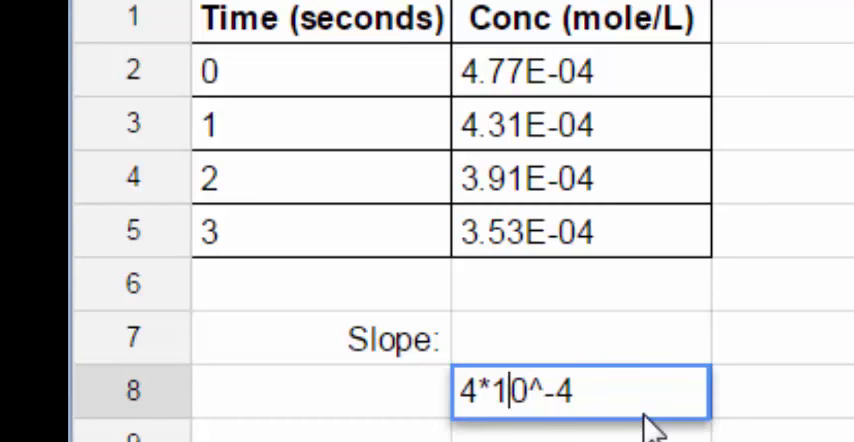
type("+")
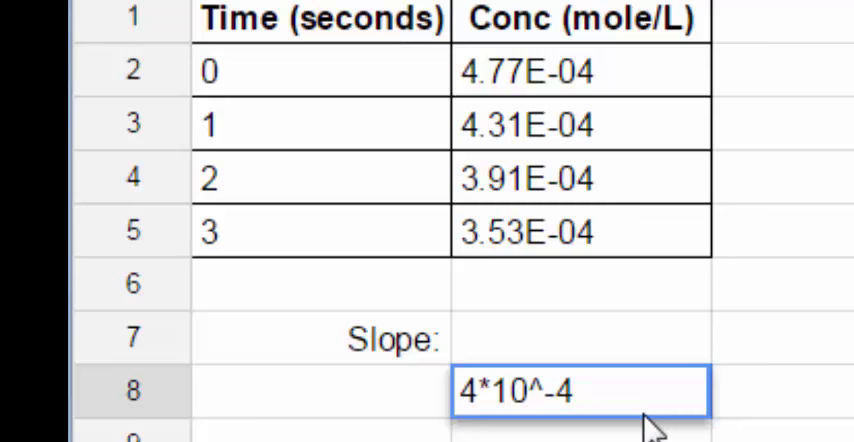
mouse_move(542, 178)
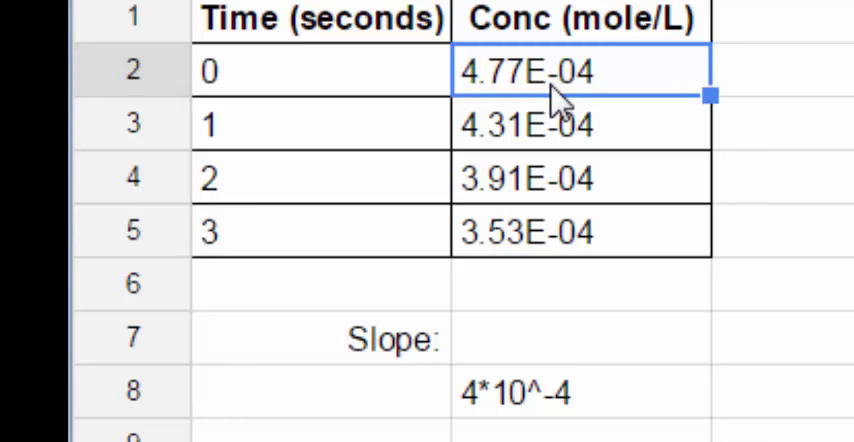
type("0.000477")
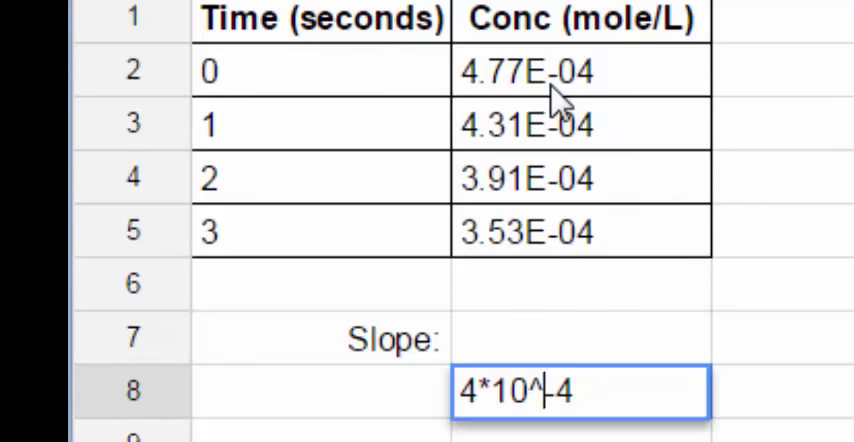
type("+")
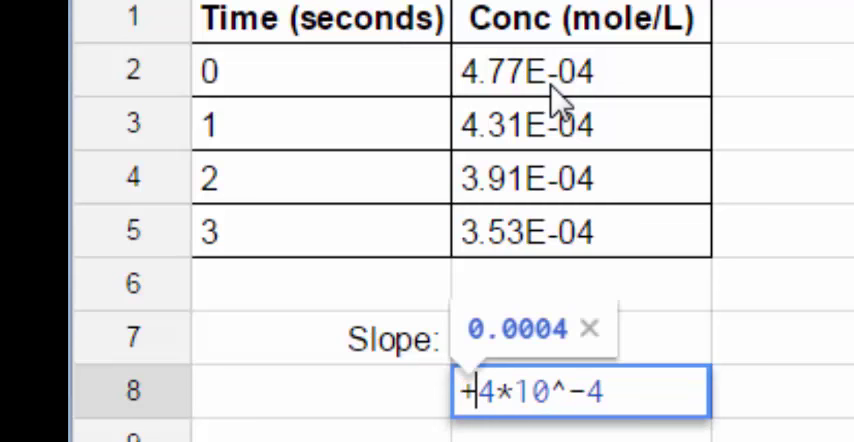
key("Return")
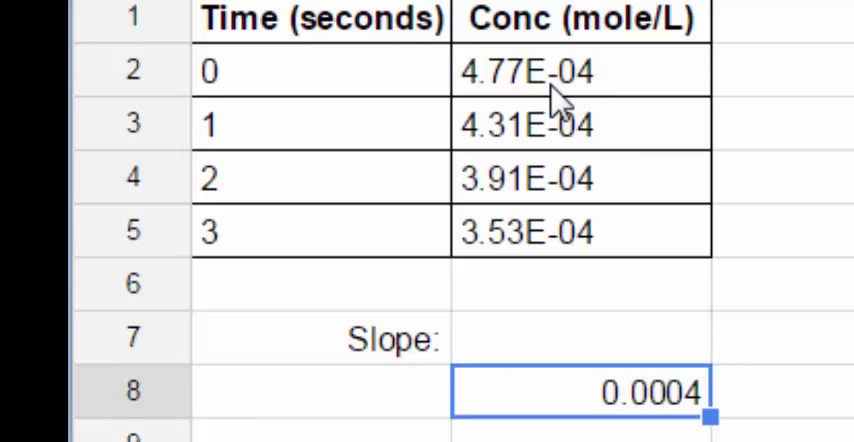
mouse_move(640, 410)
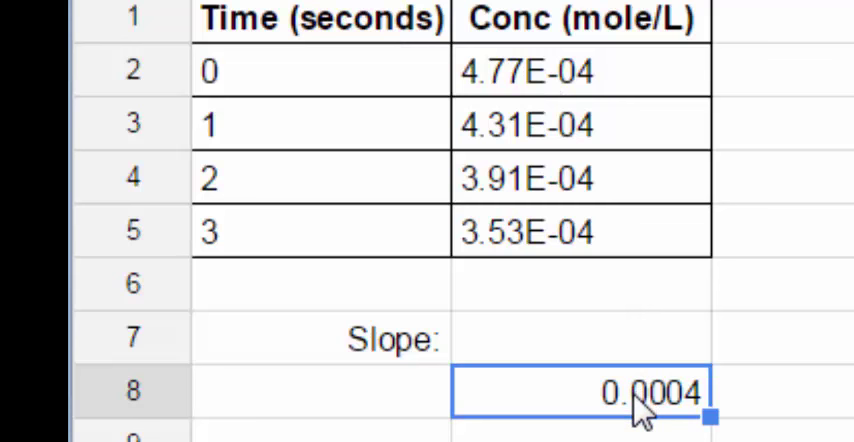
left_click(580, 283)
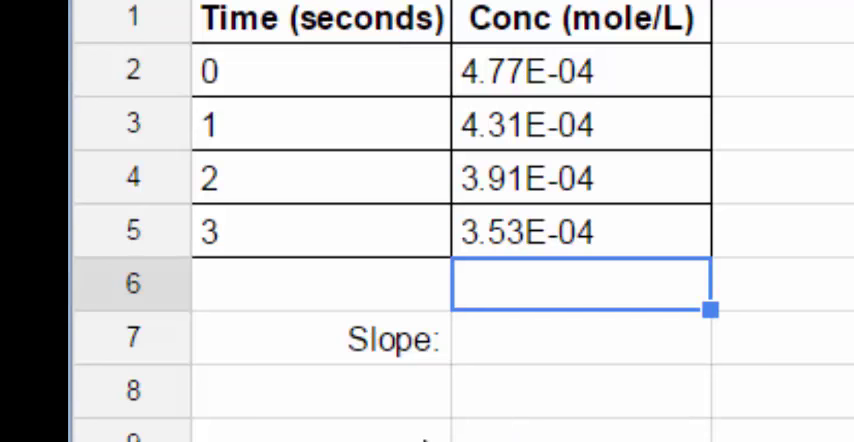
mouse_move(343, 205)
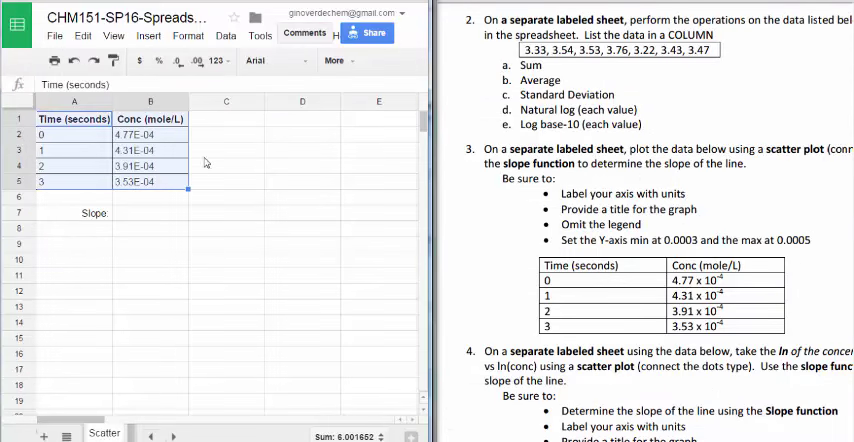
mouse_move(256, 61)
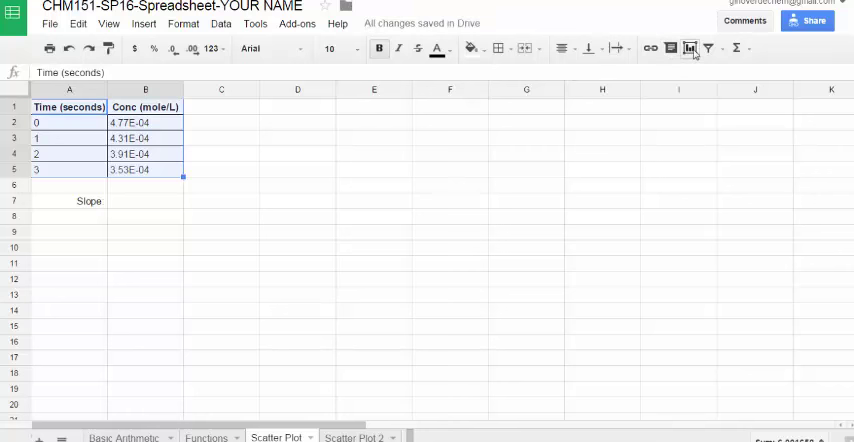
mouse_move(691, 49)
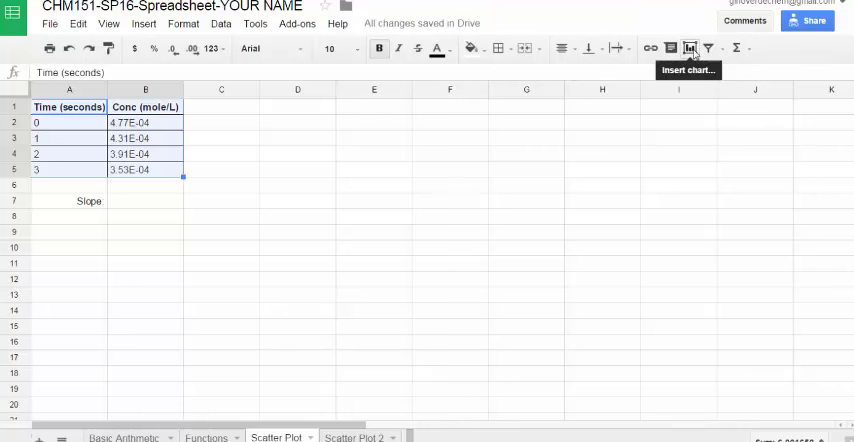
mouse_move(174, 50)
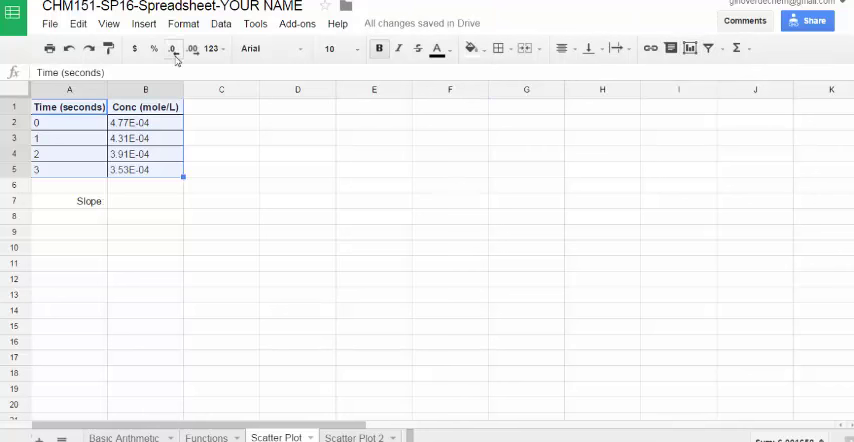
- Bring up the Insert menu for the A1:B5 time and concentration data
left_click(143, 23)
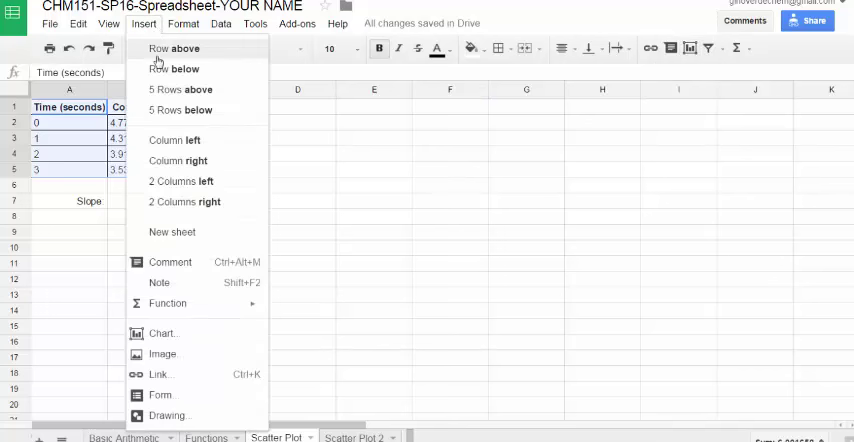
mouse_move(163, 333)
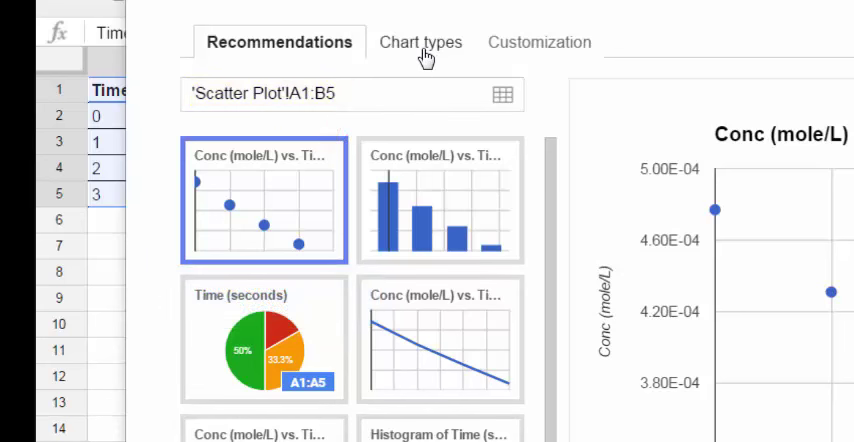
- Insert a scatter chart titled Conc (mole/L) vs. Time (seconds)
left_click(419, 42)
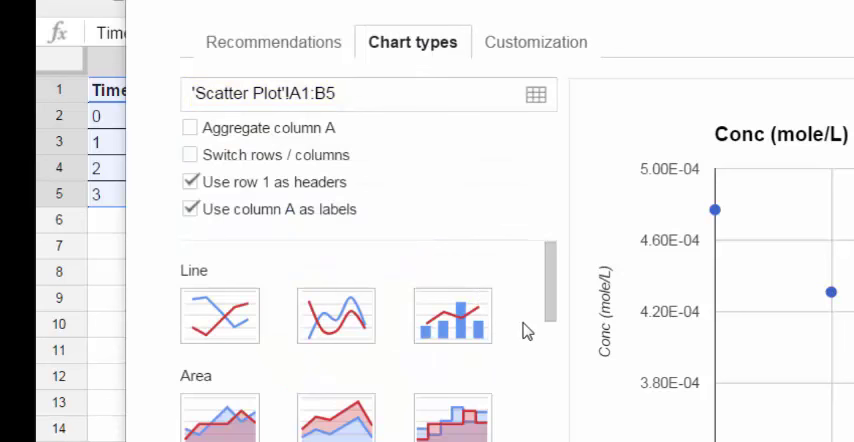
scroll("down", 3)
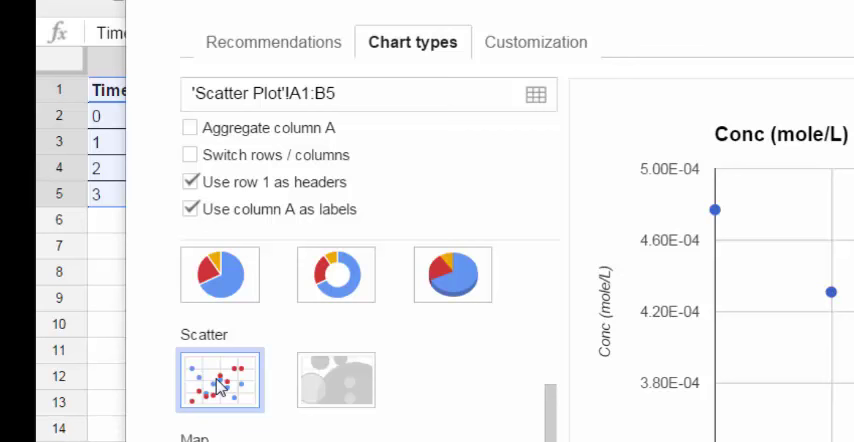
mouse_move(259, 406)
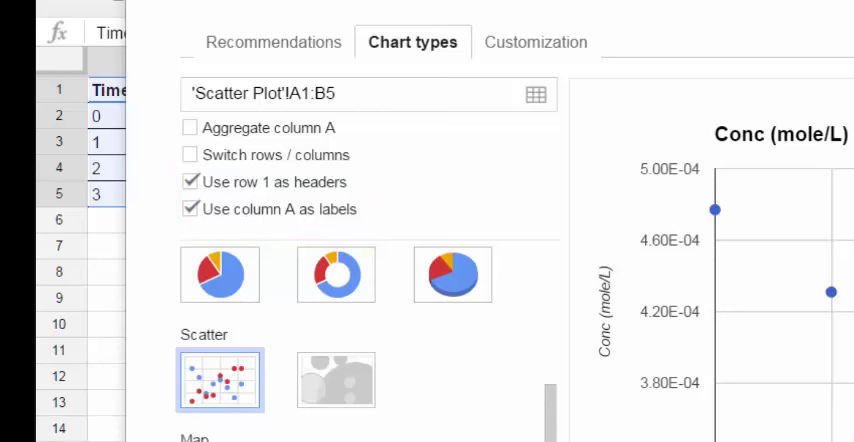
scroll("down", 3)
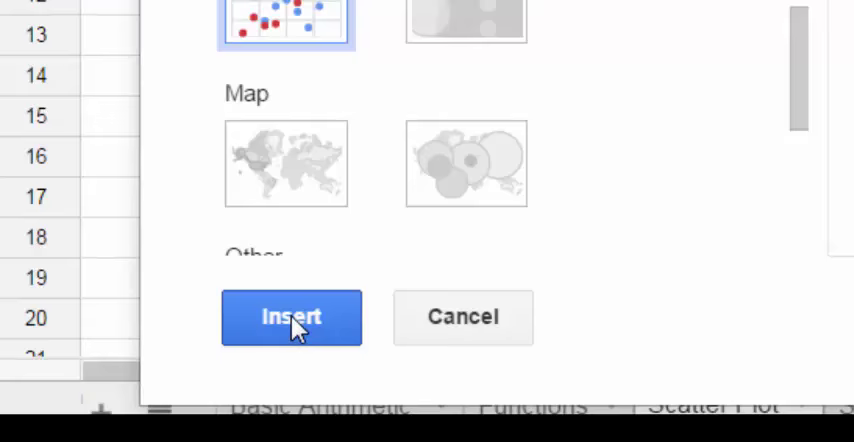
left_click(291, 317)
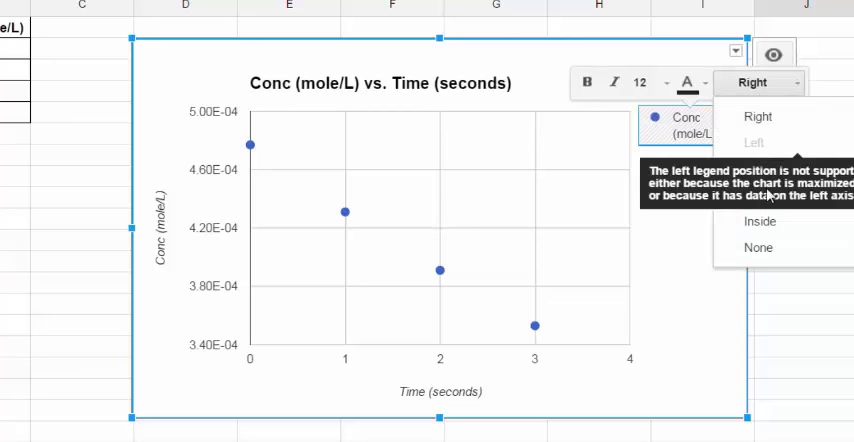
- Select the concentration vs time chart to check that its legend is gone
left_click(758, 248)
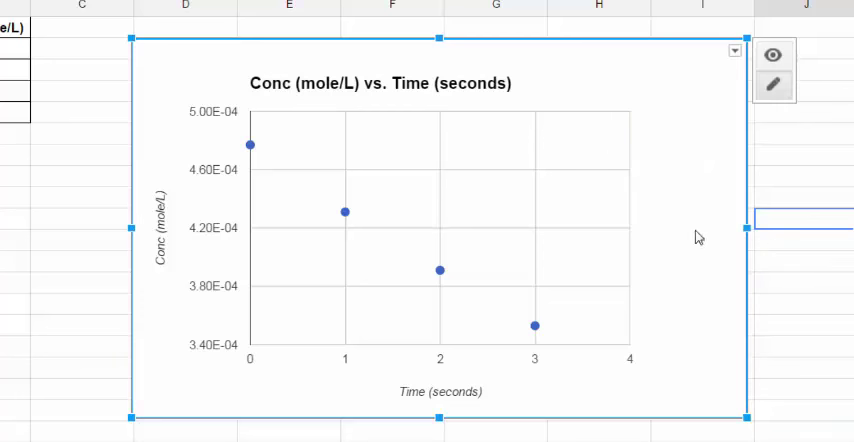
mouse_move(373, 118)
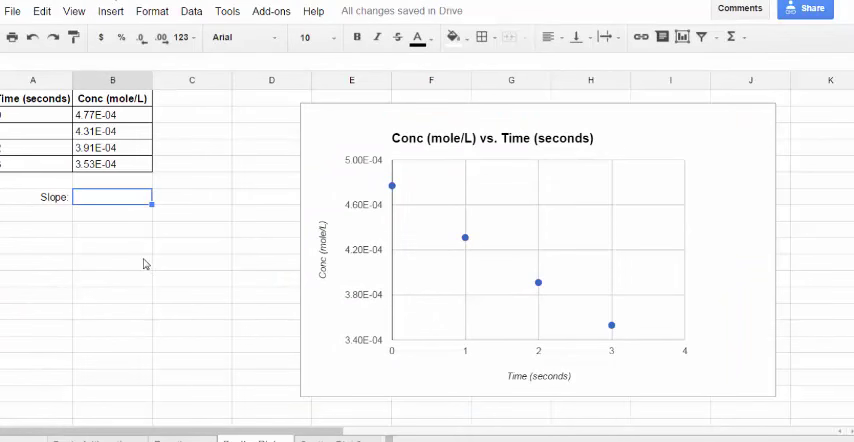
mouse_move(115, 223)
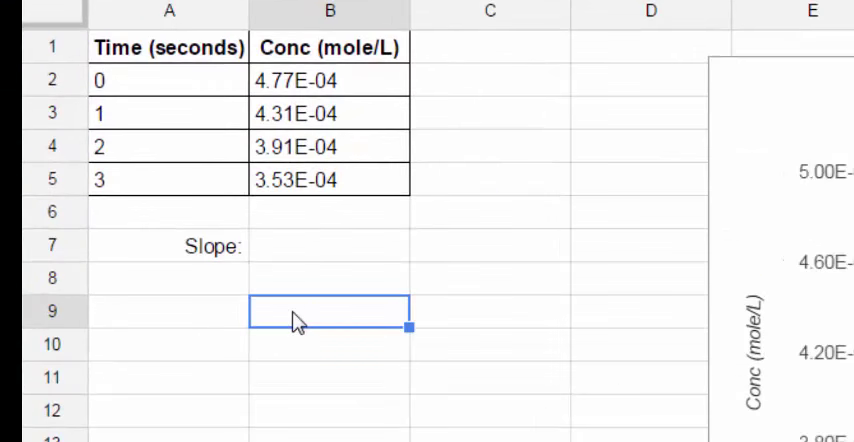
- Add a DY/DX note and compute =SLOPE(B2:B5,A2:A5) beside Slope, giving -0.0000412
type("D")
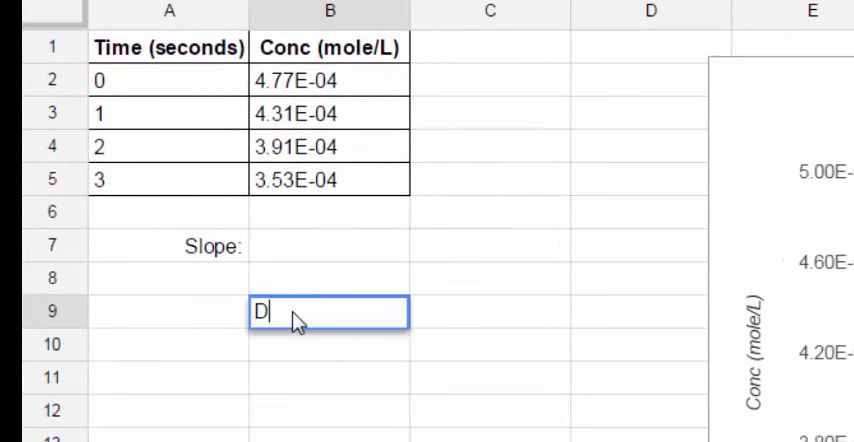
type("Y/D")
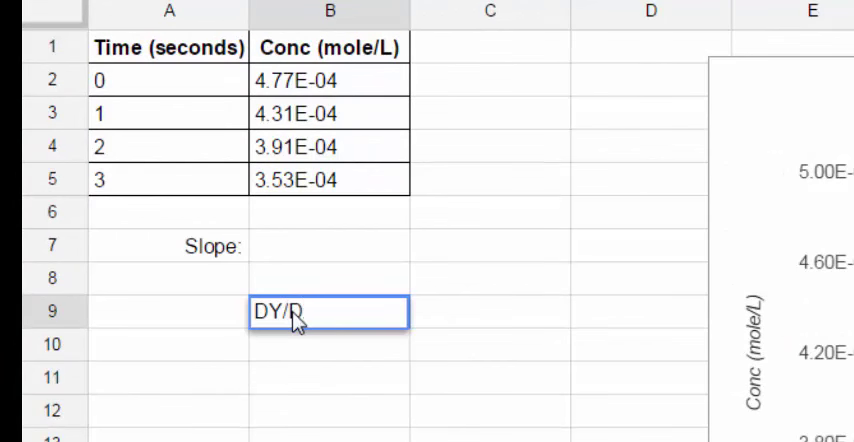
type("X")
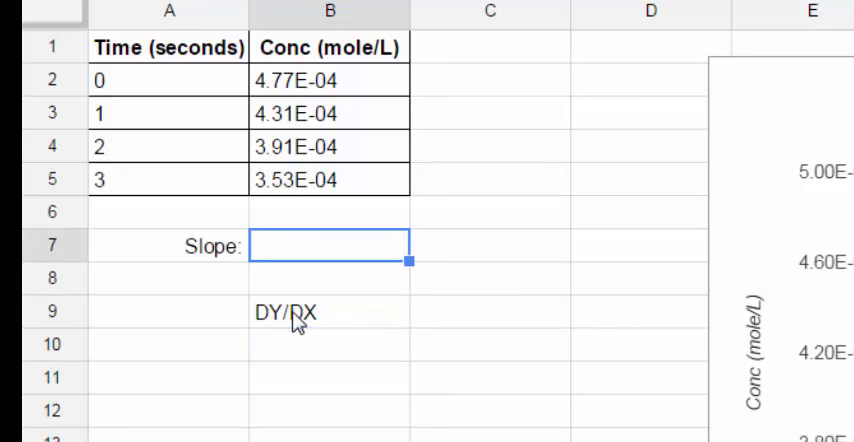
type("+s1")
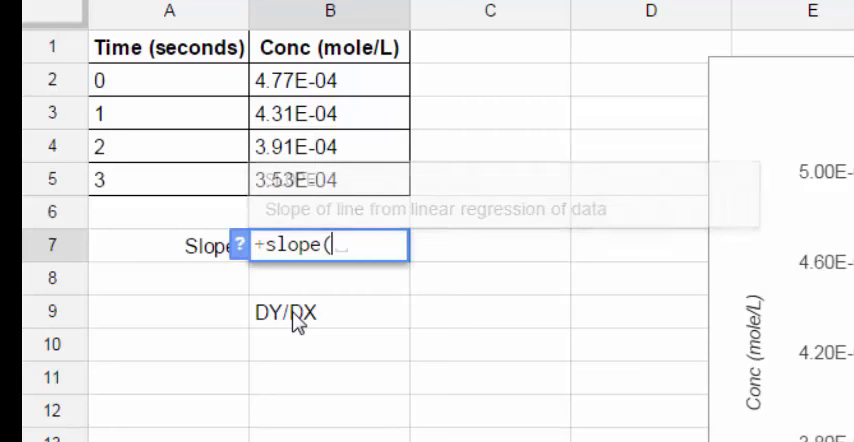
mouse_move(248, 194)
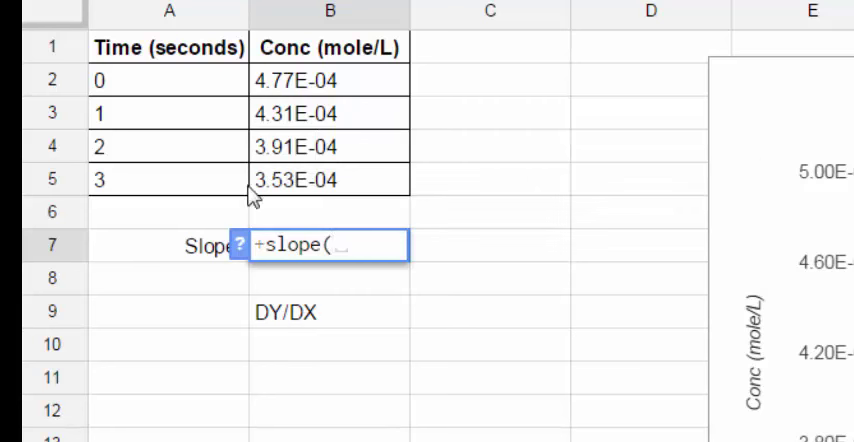
mouse_move(325, 90)
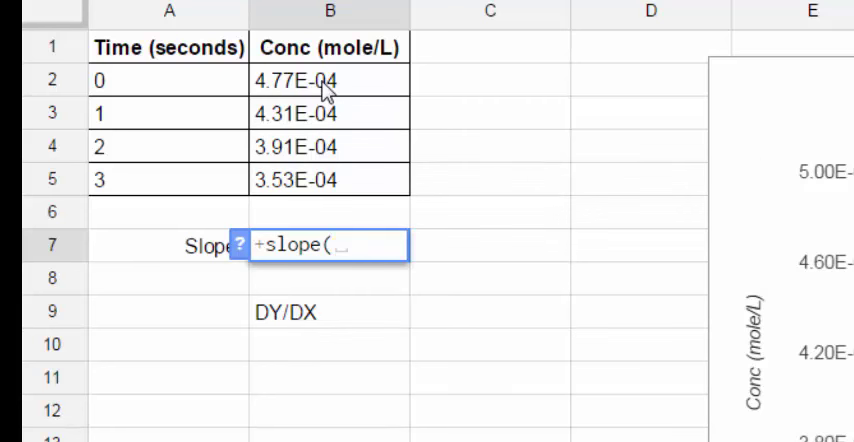
left_click_drag(320, 80, 320, 180)
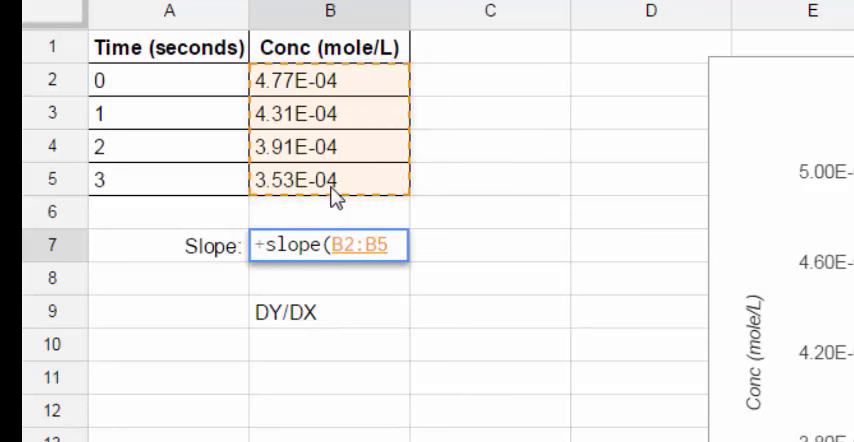
type(",")
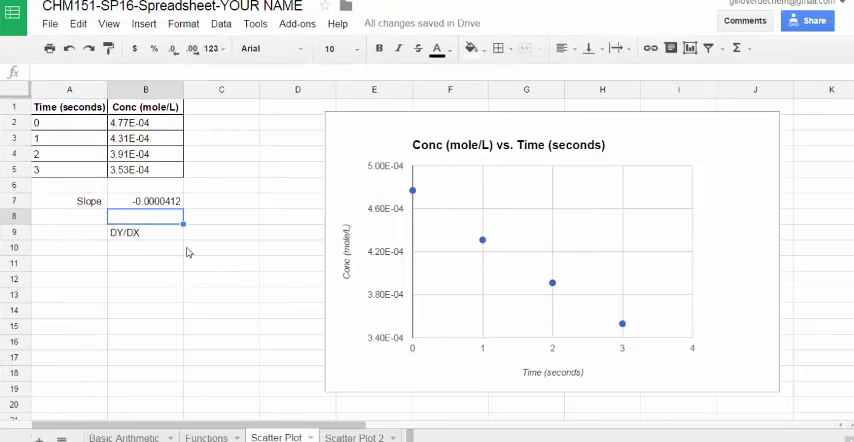
mouse_move(341, 198)
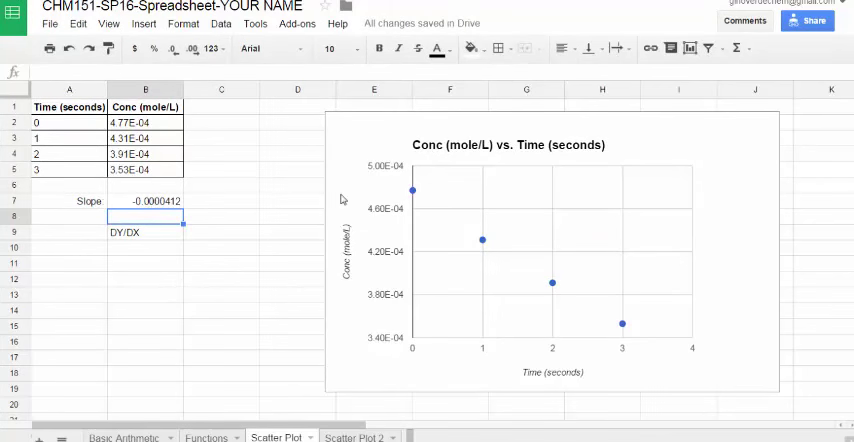
mouse_move(575, 292)
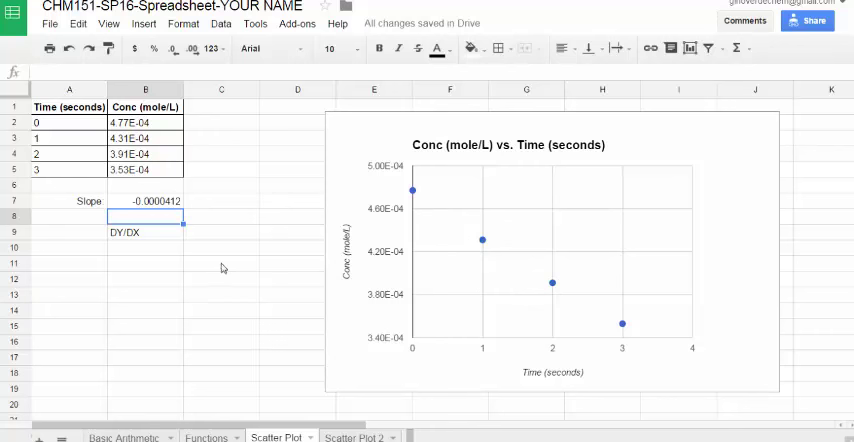
mouse_move(170, 268)
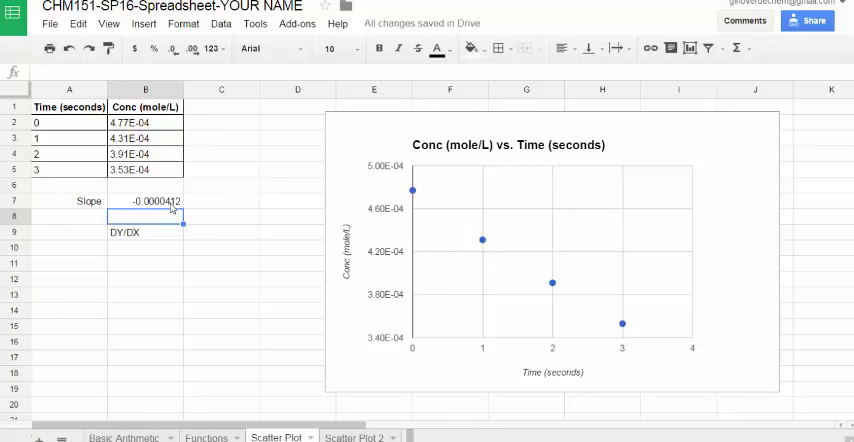
mouse_move(296, 262)
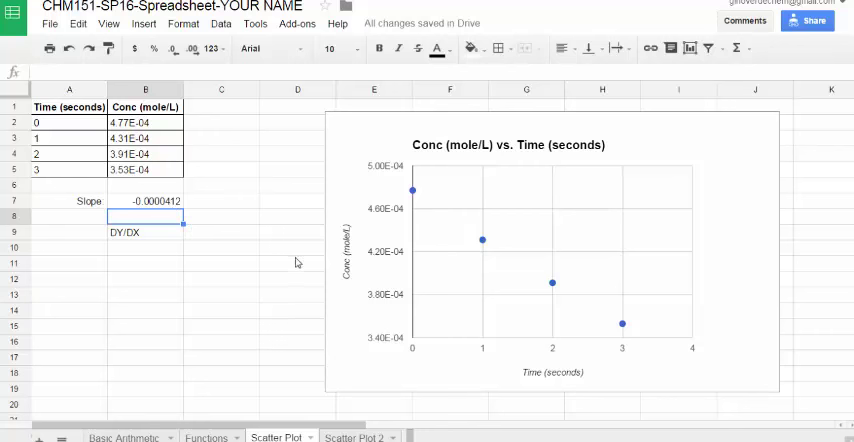
mouse_move(432, 266)
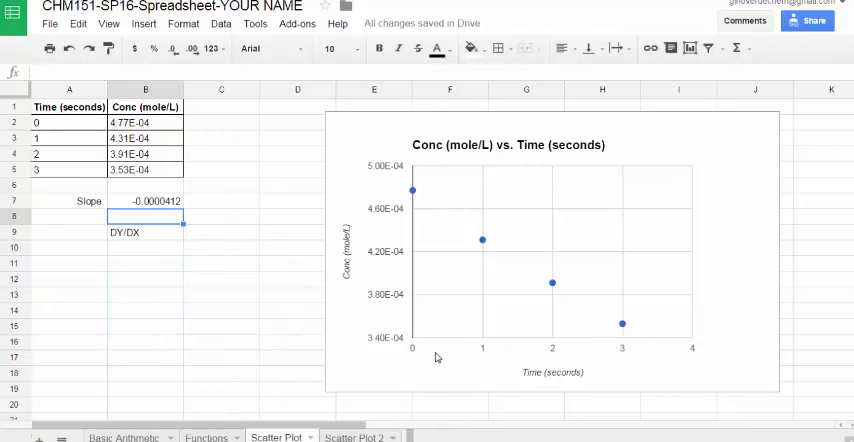
mouse_move(183, 267)
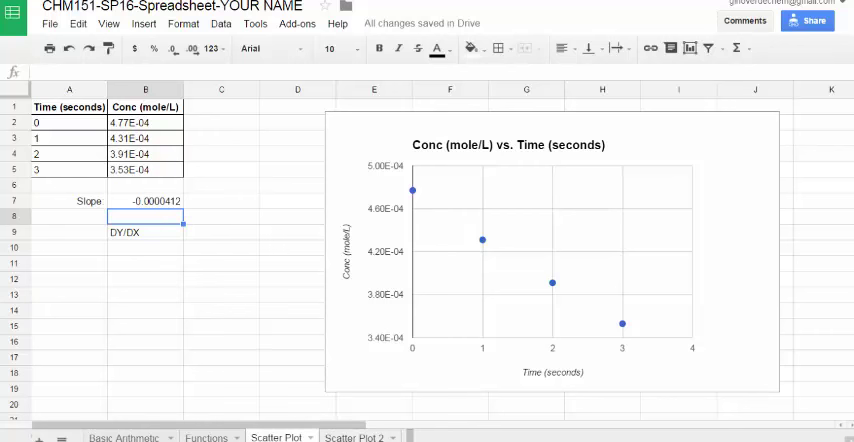
- Switch to the Scatter Plot 2 sheet
left_click(356, 437)
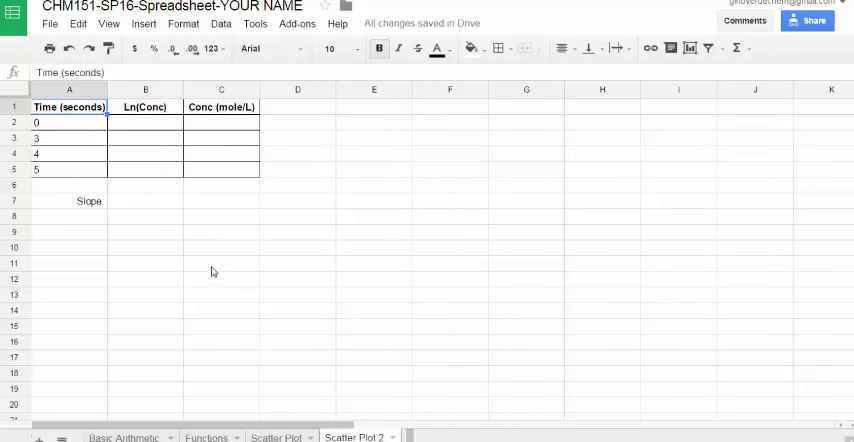
mouse_move(147, 130)
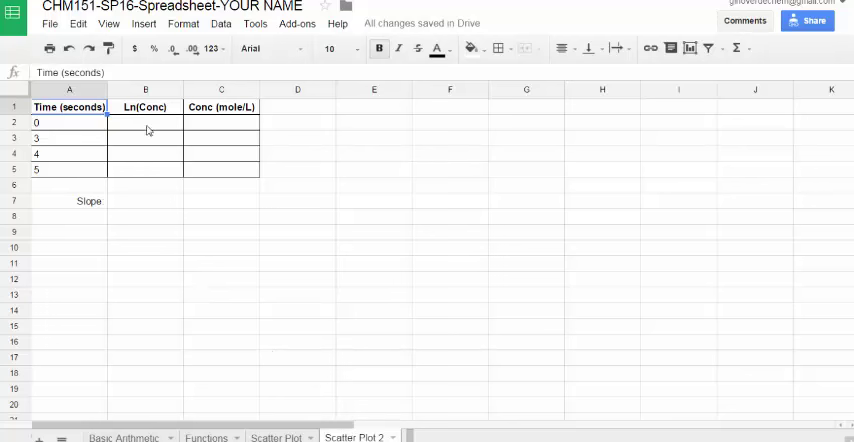
mouse_move(199, 123)
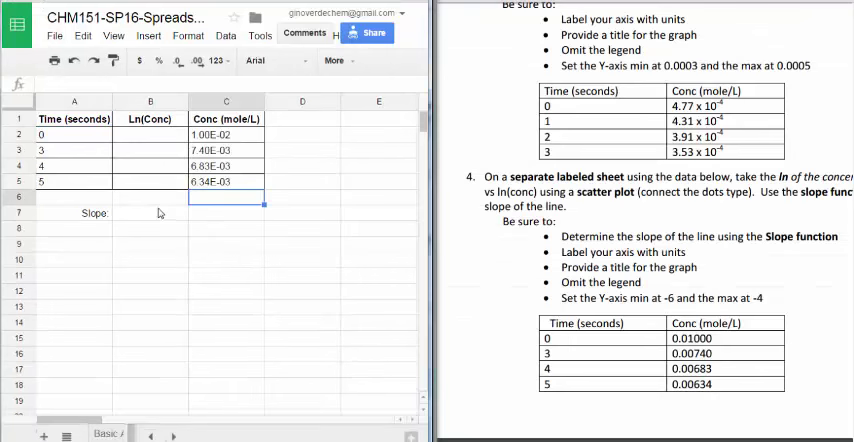
mouse_move(172, 252)
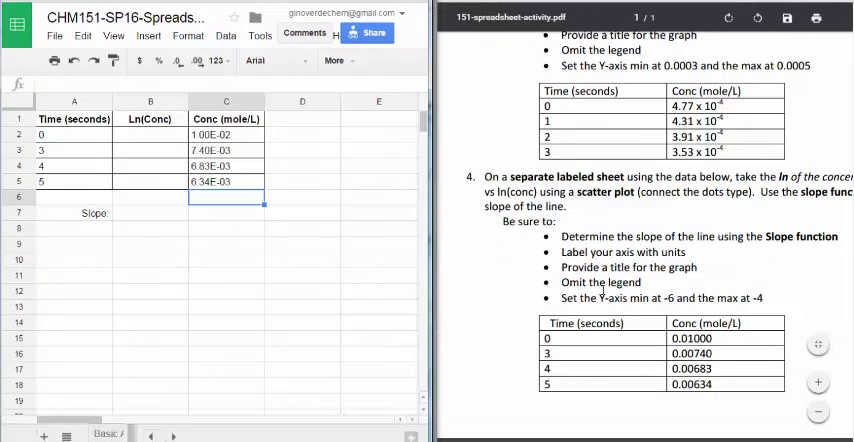
mouse_move(349, 227)
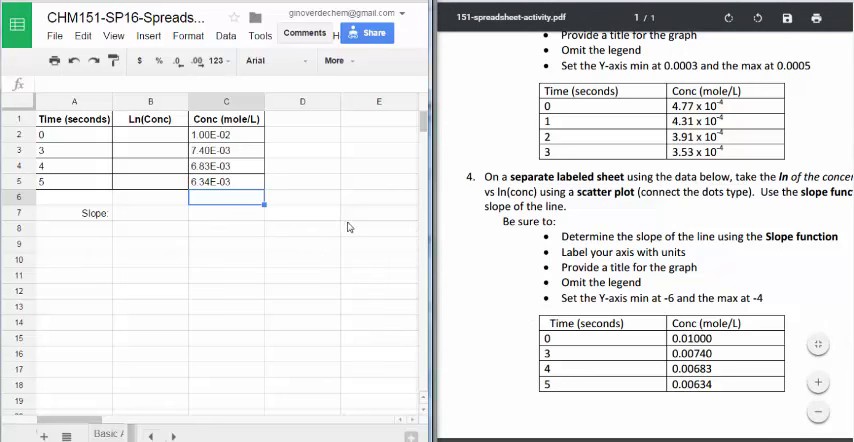
- Enter =ln(C2) in B2 and fill down to B5, giving -4.605 to -5.061
left_click(150, 134)
type("+")
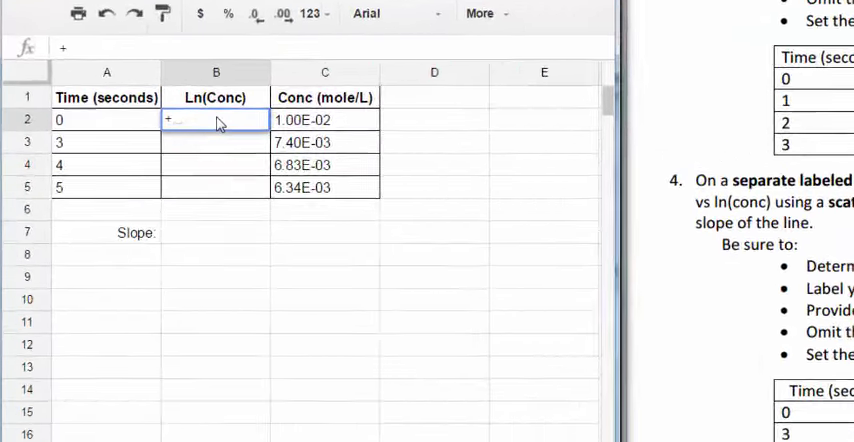
type("ln(C2")
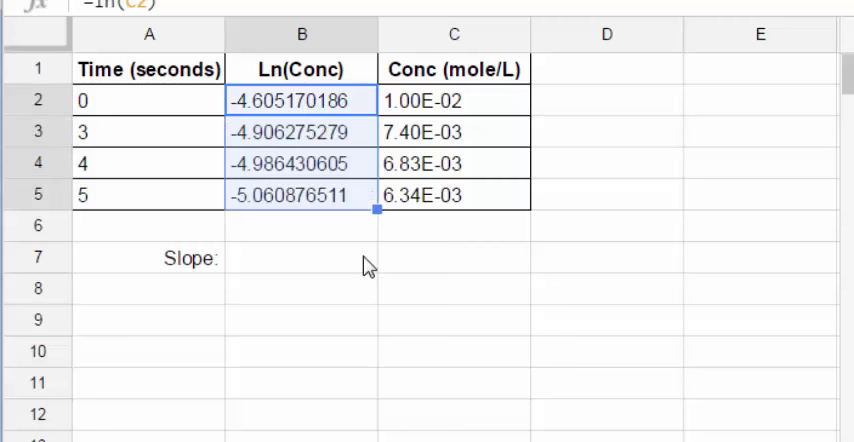
left_click(300, 257)
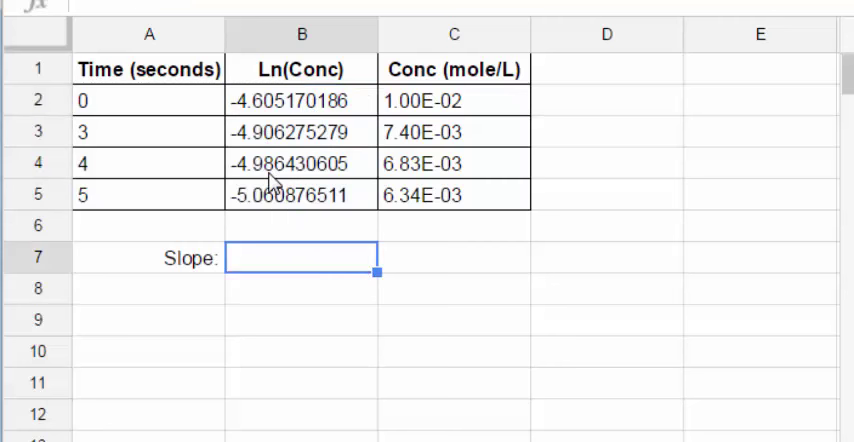
mouse_move(330, 145)
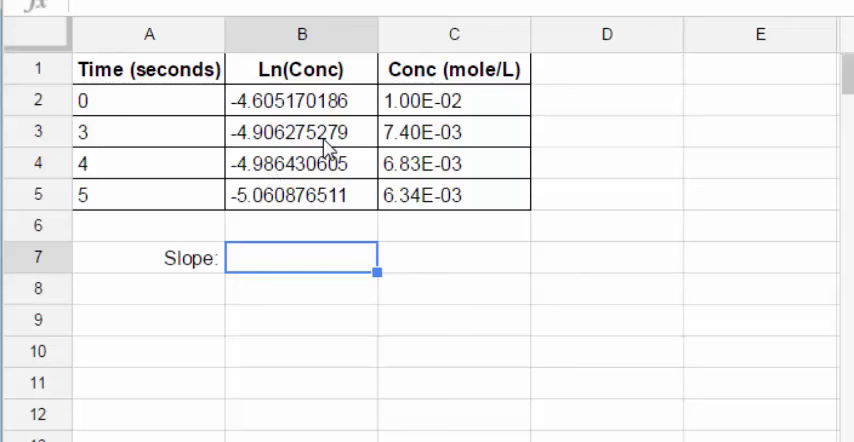
left_click(149, 69)
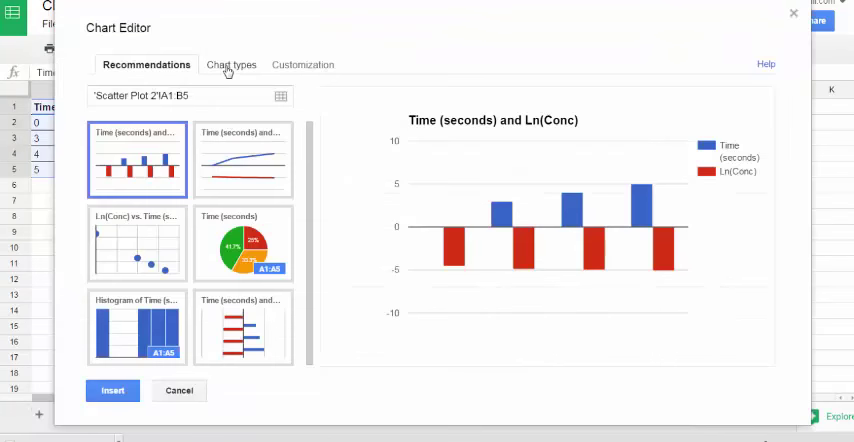
- Change the Time vs Ln(Conc) chart type from column to scatter
left_click(231, 64)
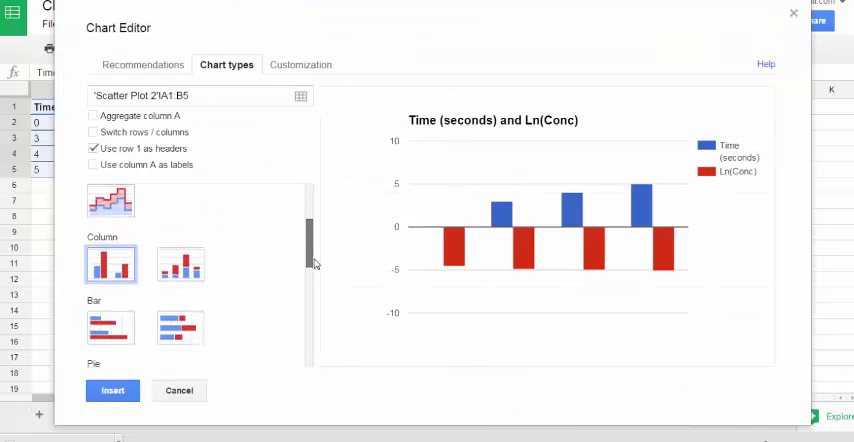
scroll("down", 3)
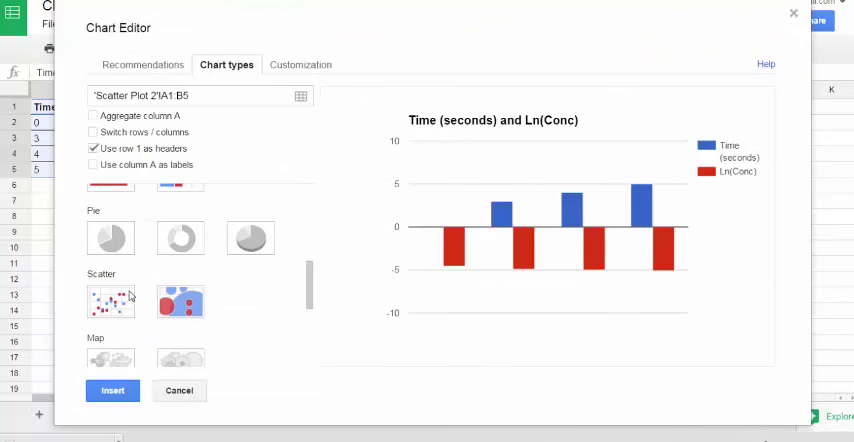
left_click(112, 390)
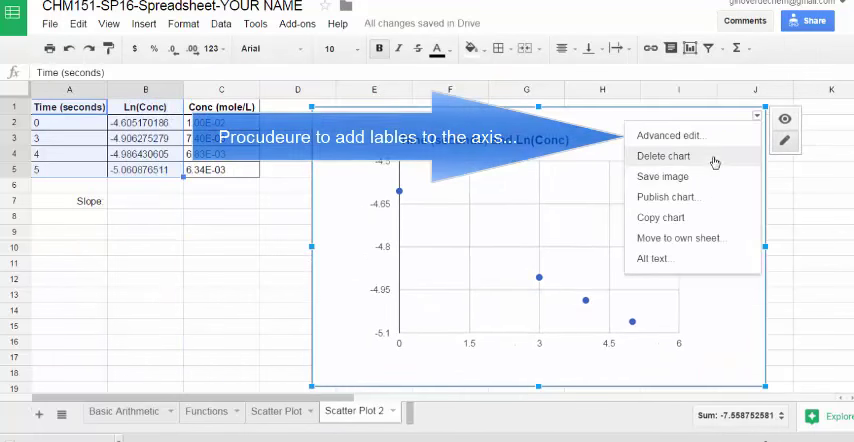
- In Advanced edit, retitle the chart 'Ln(Conc) vs Time (s)'
left_click(670, 135)
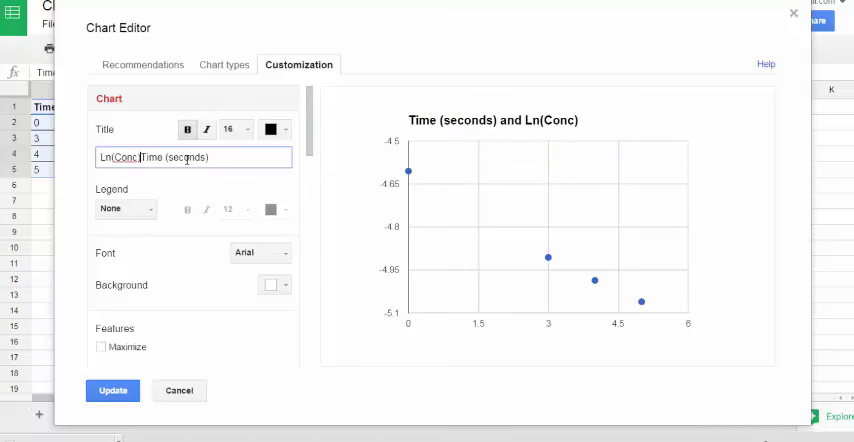
type("vs")
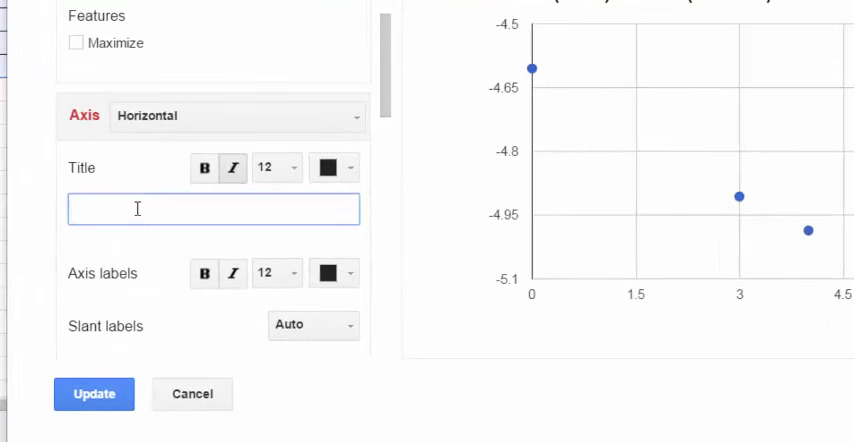
type("Time")
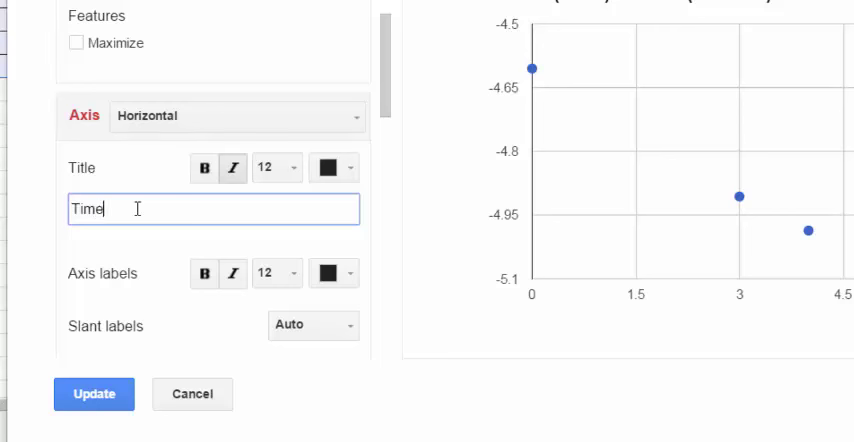
type("(")
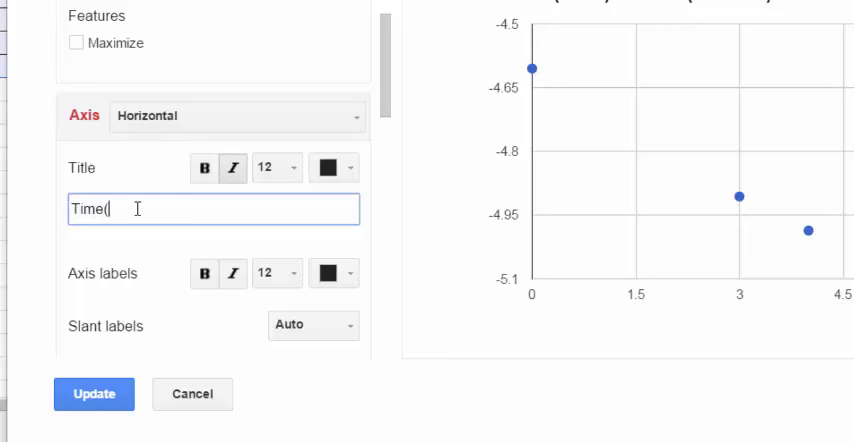
type("s)")
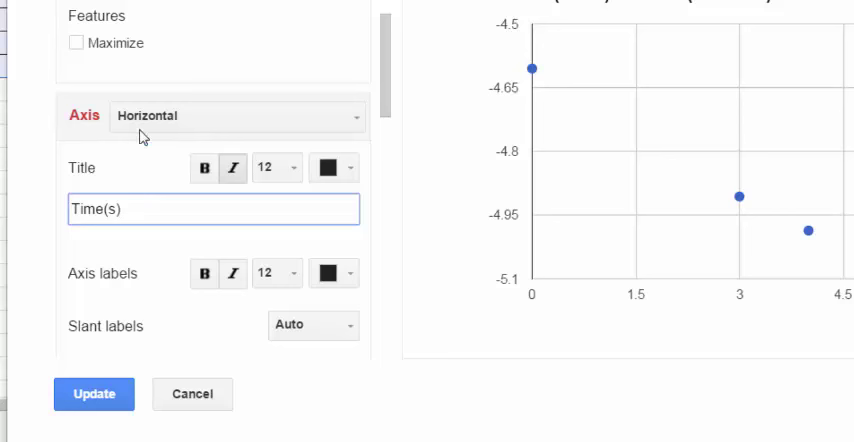
- Set the left vertical axis title to ln(conc) and apply the updates
left_click(237, 116)
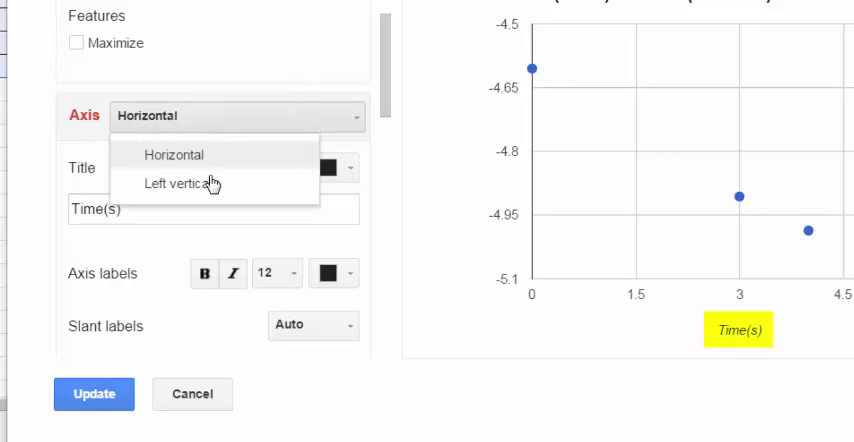
left_click(180, 183)
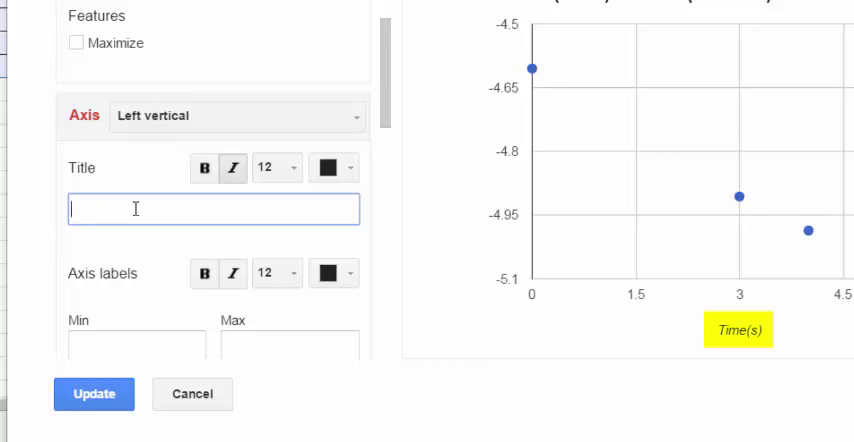
type("ln(c")
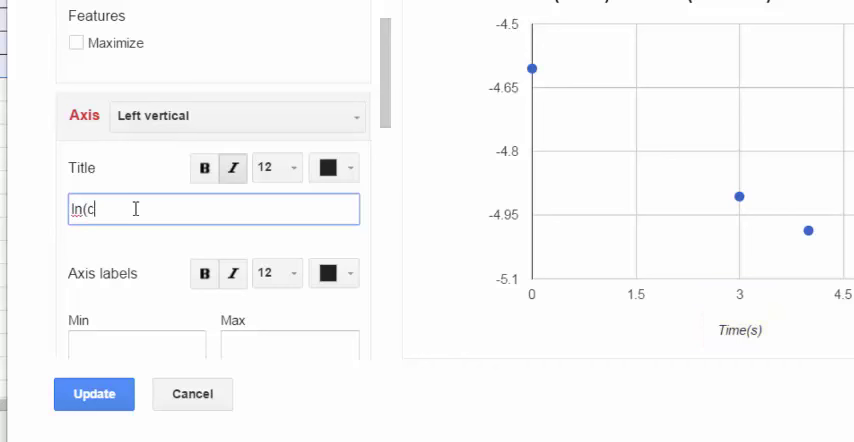
type("onc)")
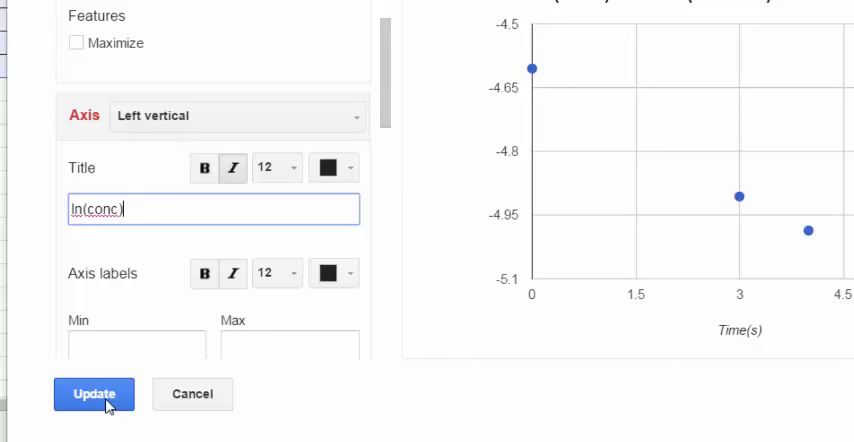
left_click(93, 394)
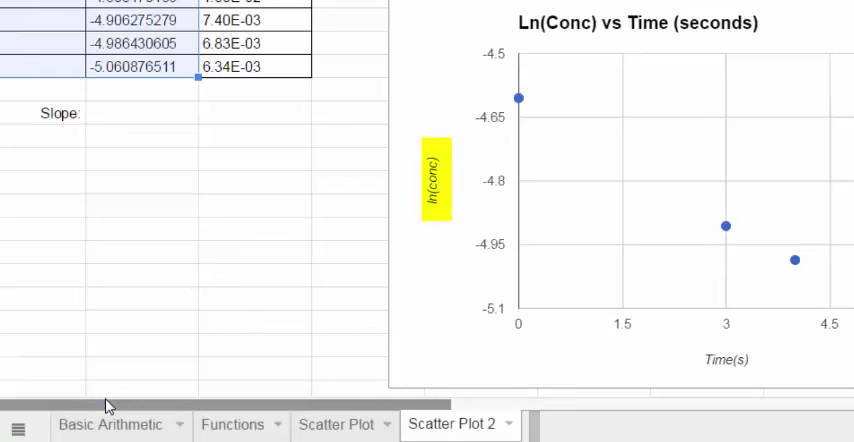
scroll("up", 3)
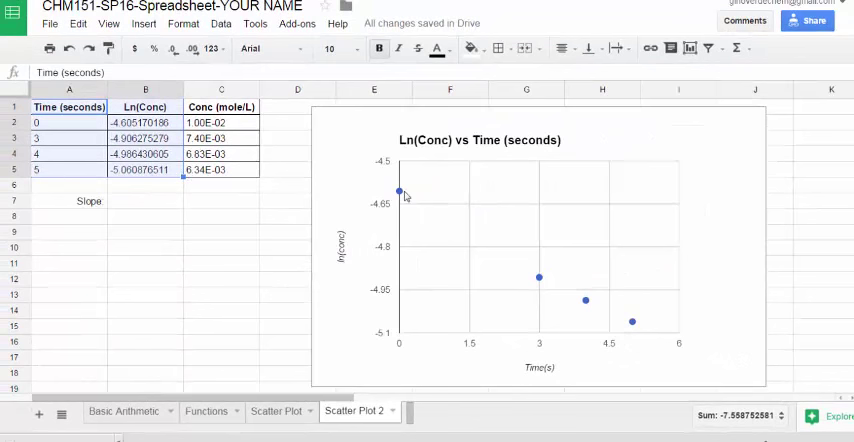
mouse_move(393, 238)
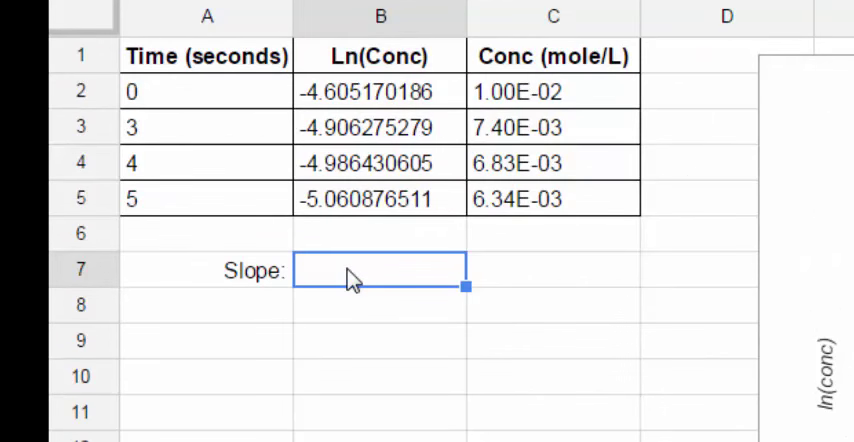
- Enter =slope(B2:B5,A2:A5) in B7, giving -0.09233379061
type("=slope")
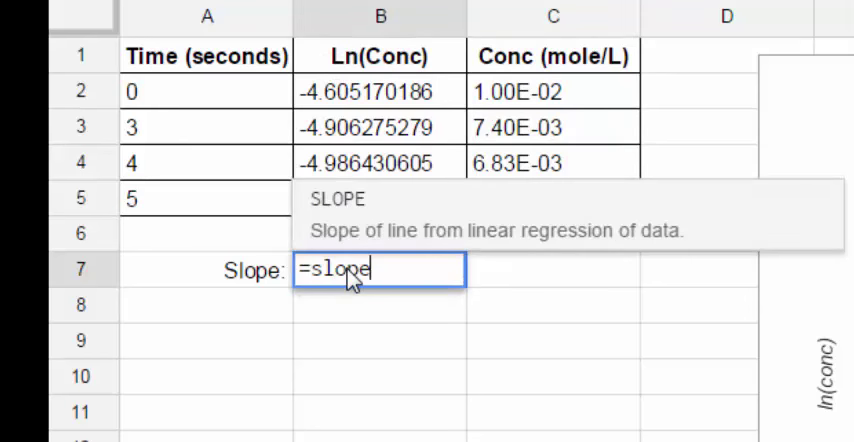
type("(")
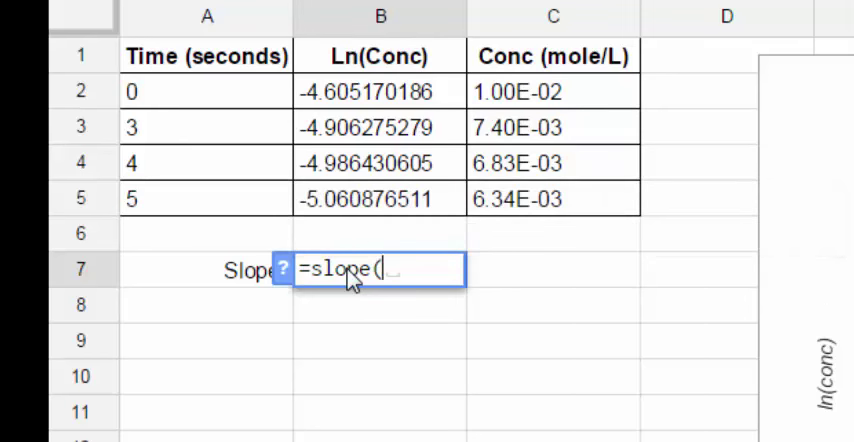
mouse_move(372, 90)
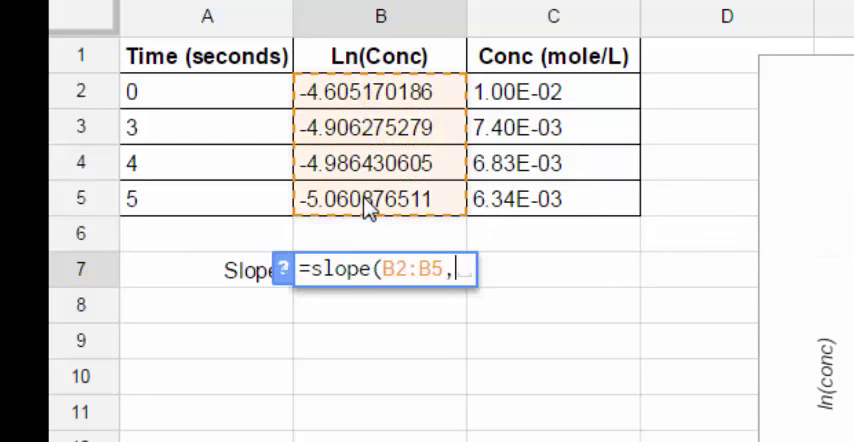
left_click_drag(207, 91, 207, 198)
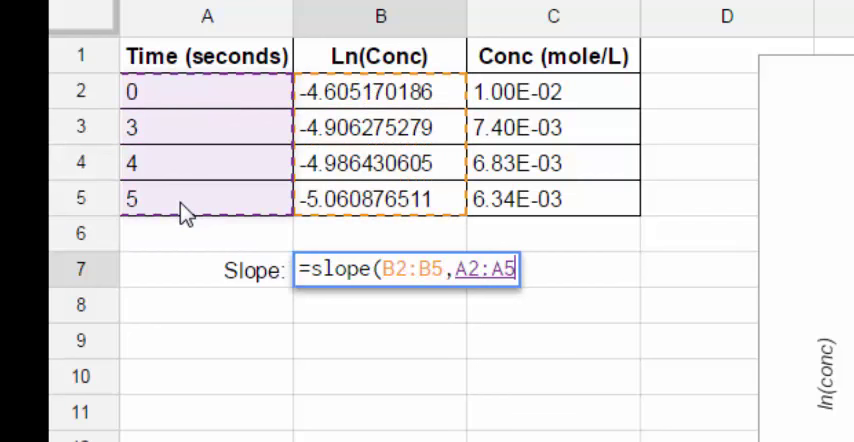
key("Return")
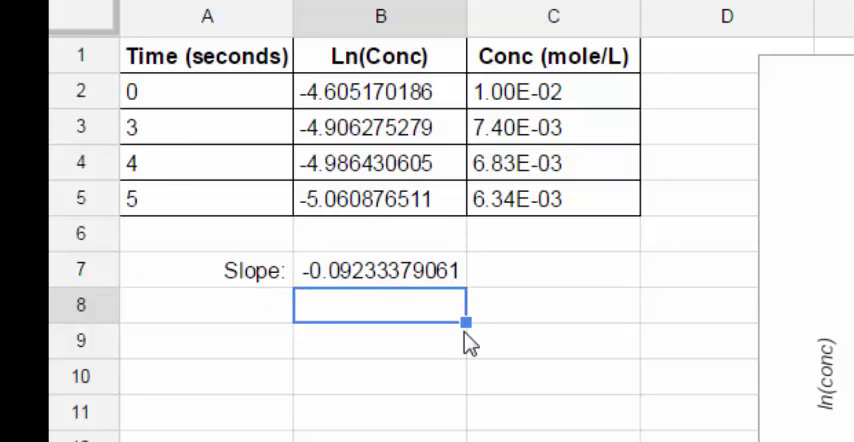
mouse_move(738, 363)
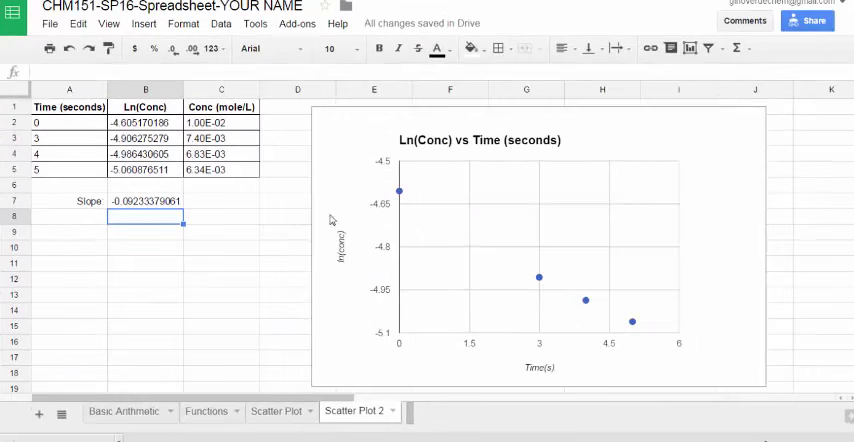
mouse_move(593, 303)
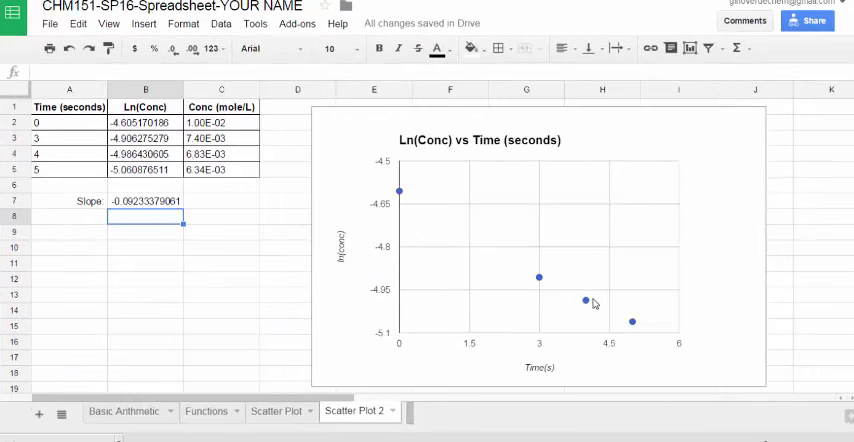
mouse_move(455, 289)
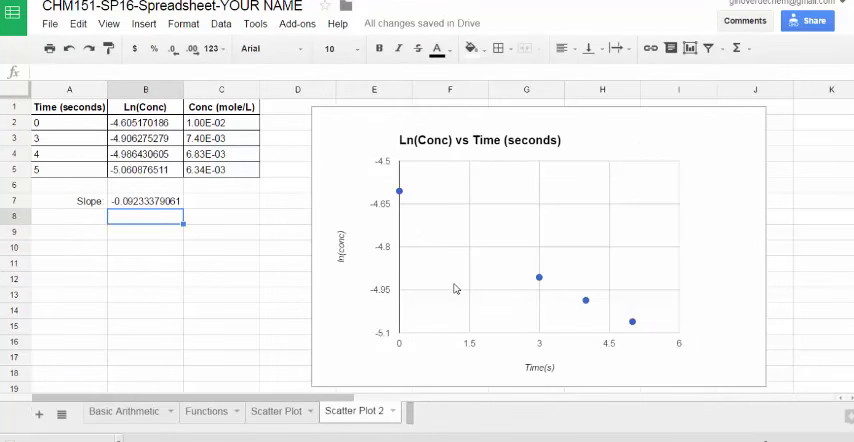
mouse_move(382, 267)
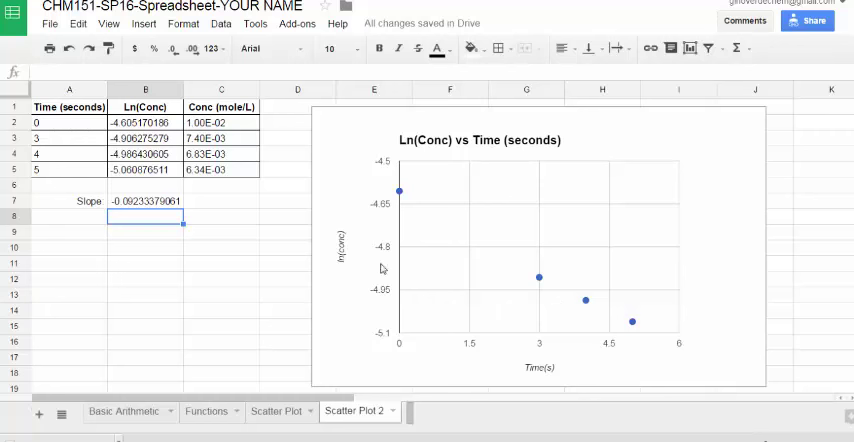
mouse_move(400, 279)
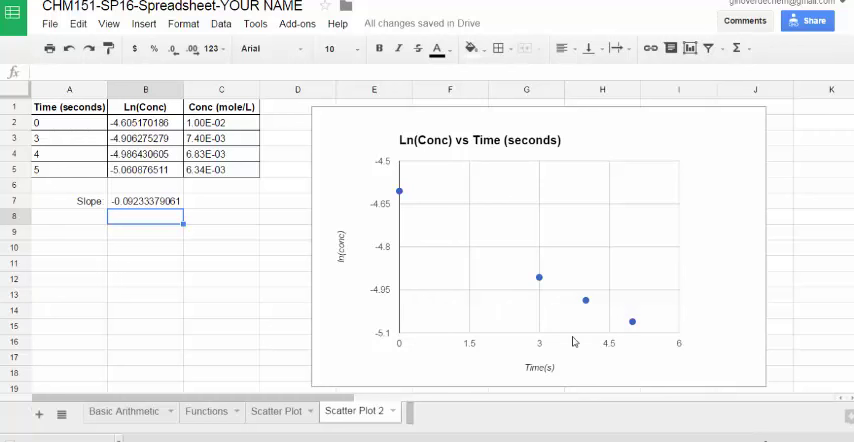
mouse_move(342, 343)
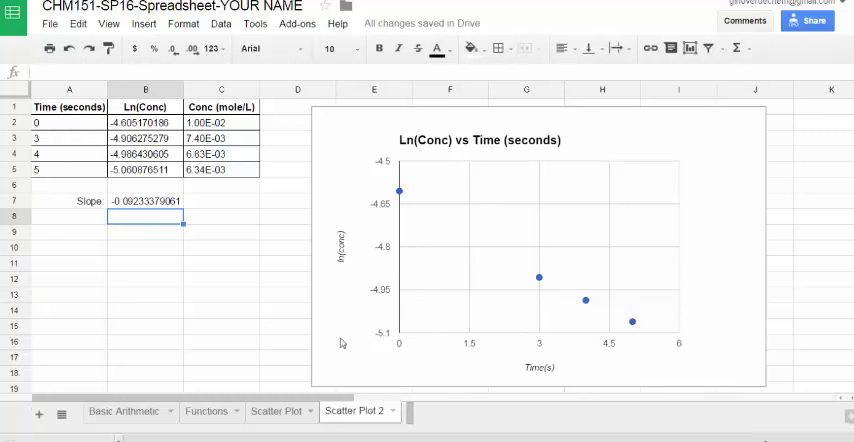